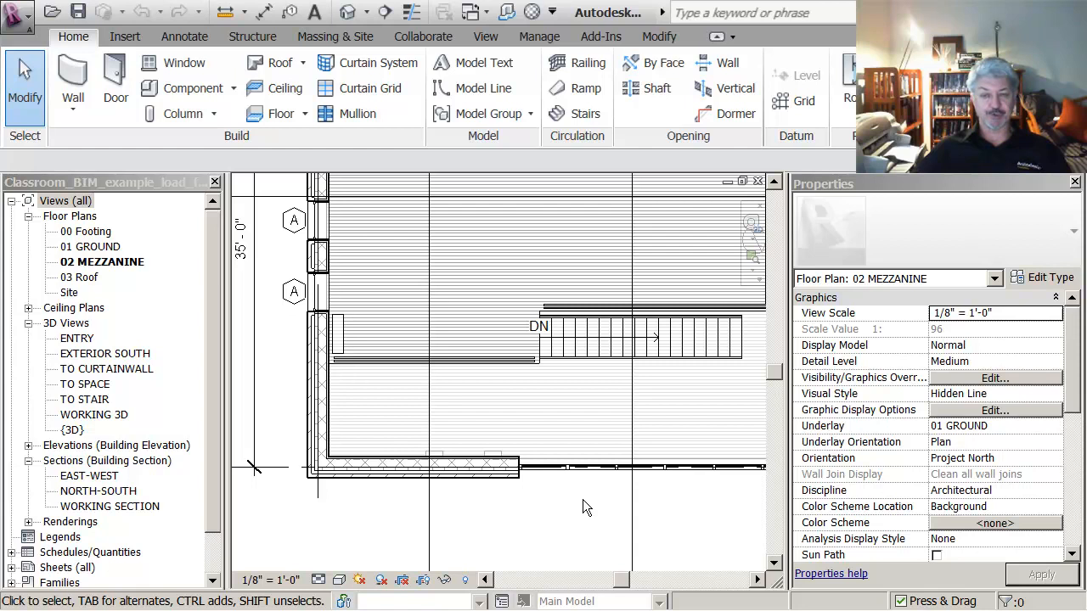
pyautogui.moveTo(535, 508)
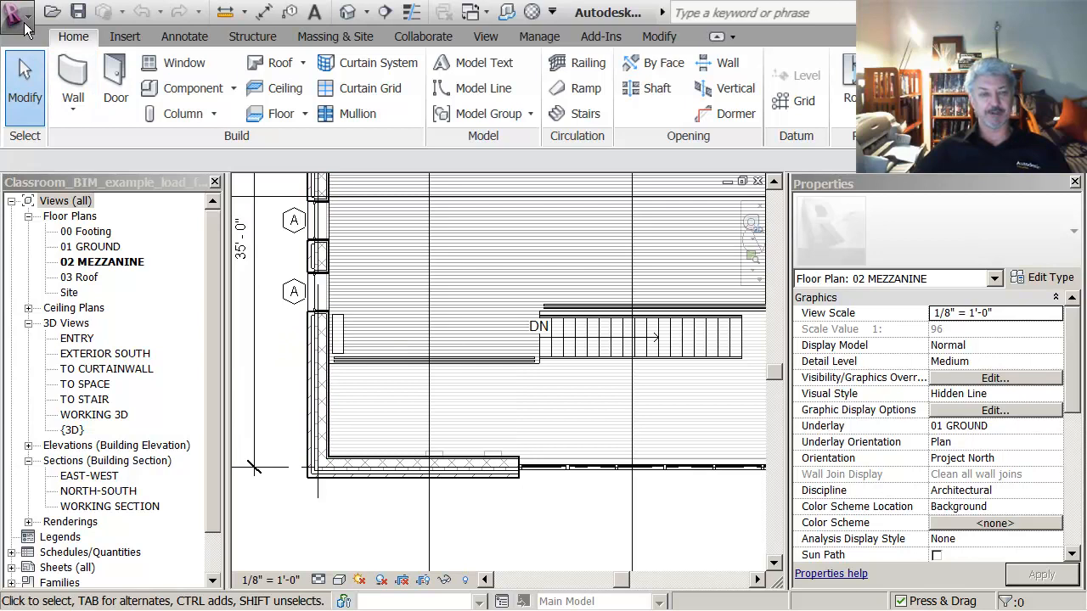
# Step: Show the application menu's New options for projects, families and templates
pyautogui.click(15, 13)
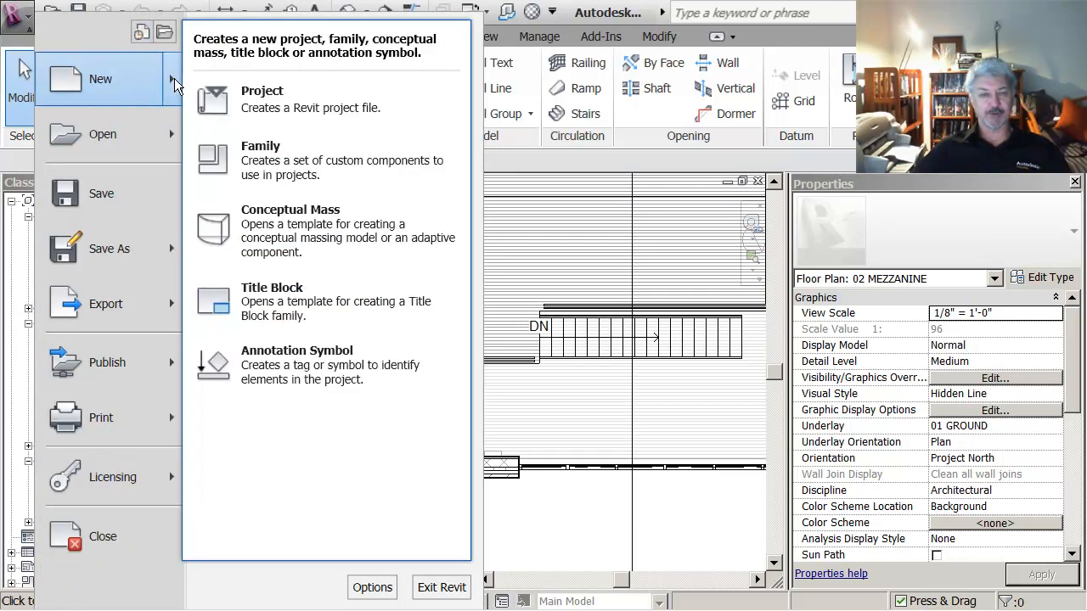
# Step: Start a new family and choose Furniture.rft from the Imperial Templates list
pyautogui.click(261, 160)
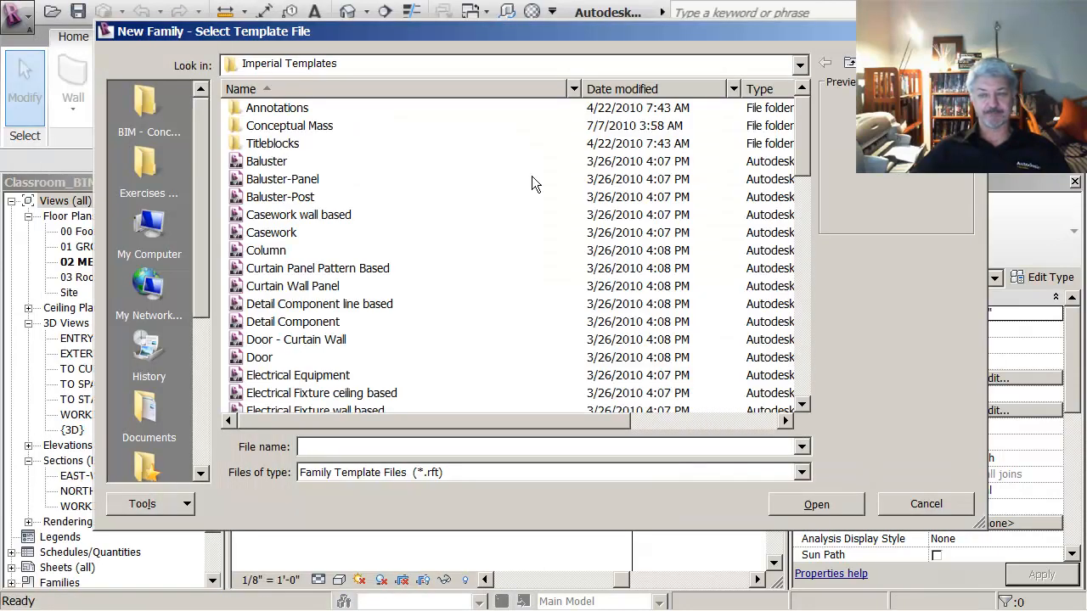
pyautogui.scroll(-3)
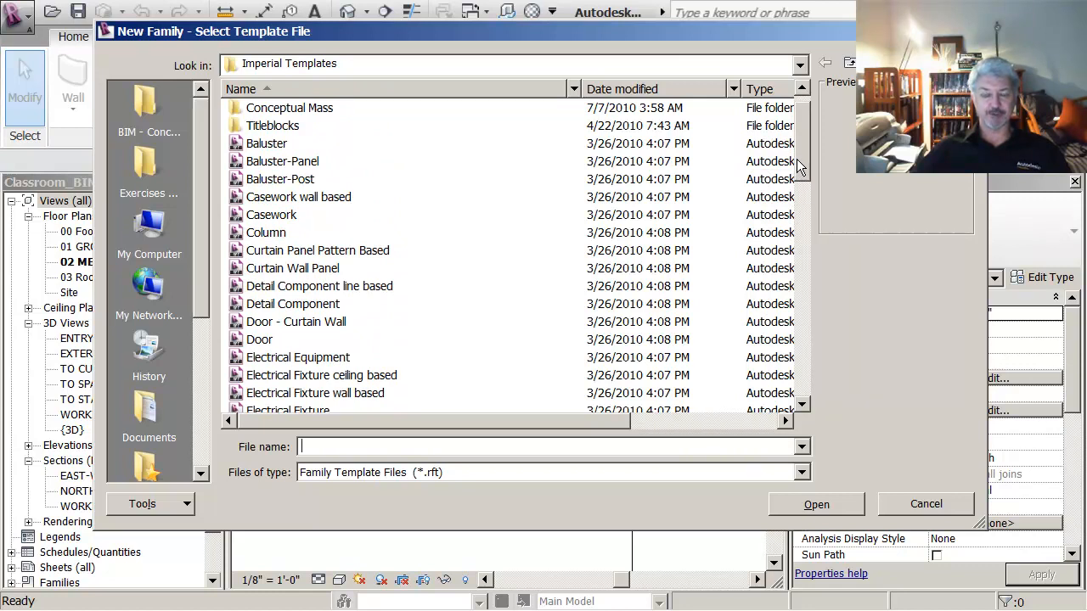
pyautogui.moveTo(271, 224)
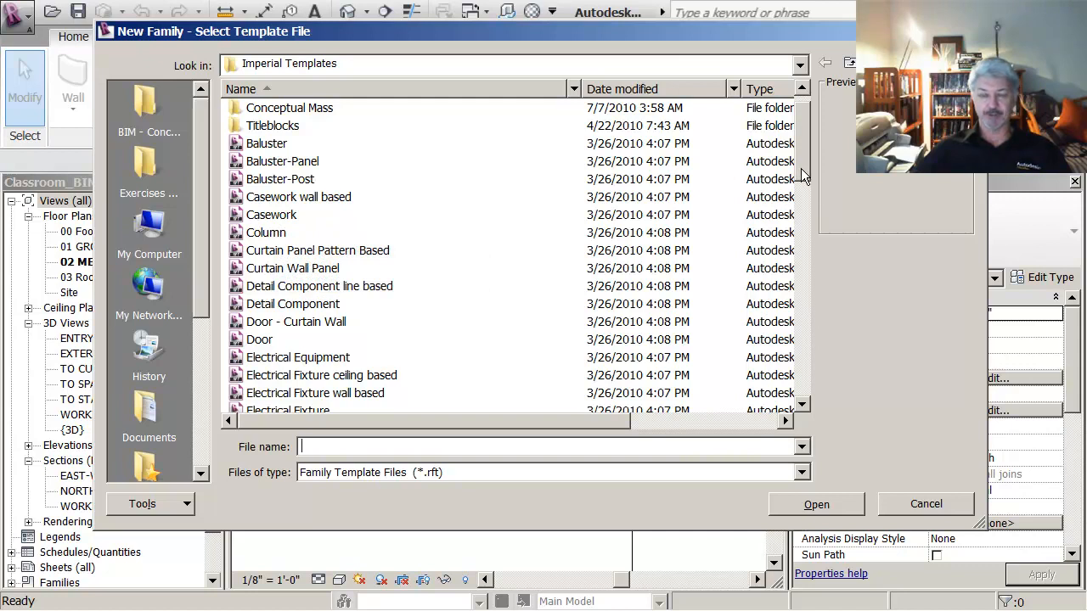
pyautogui.scroll(-3)
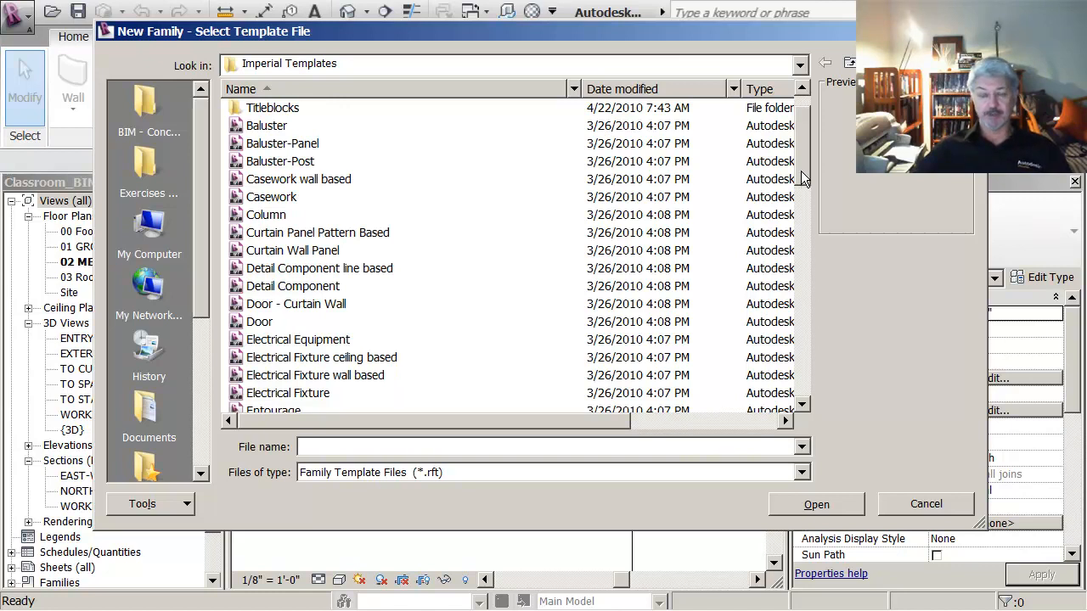
pyautogui.scroll(-3)
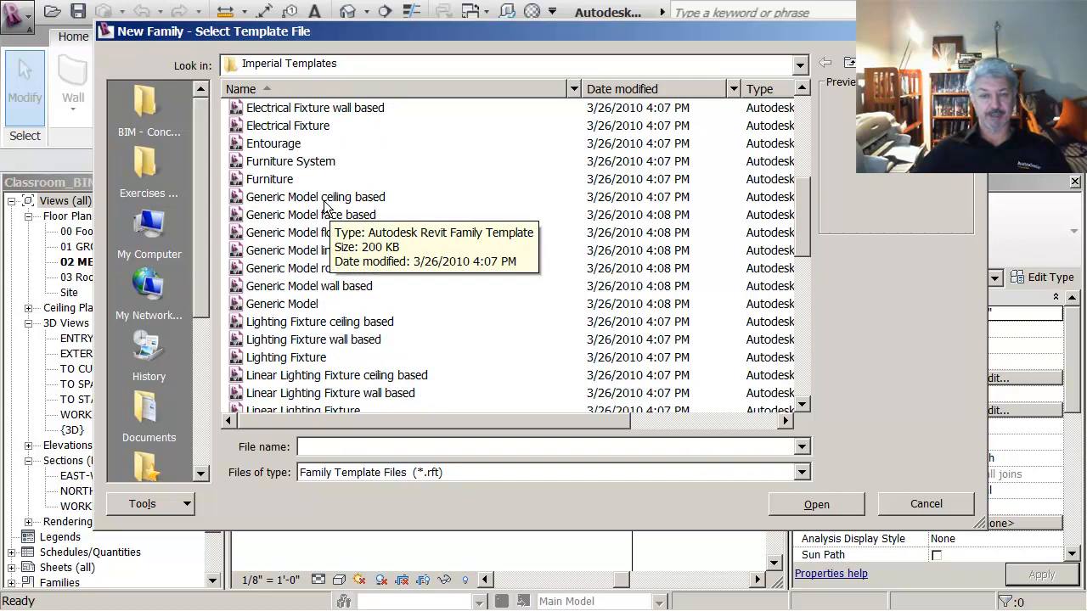
pyautogui.moveTo(331, 232)
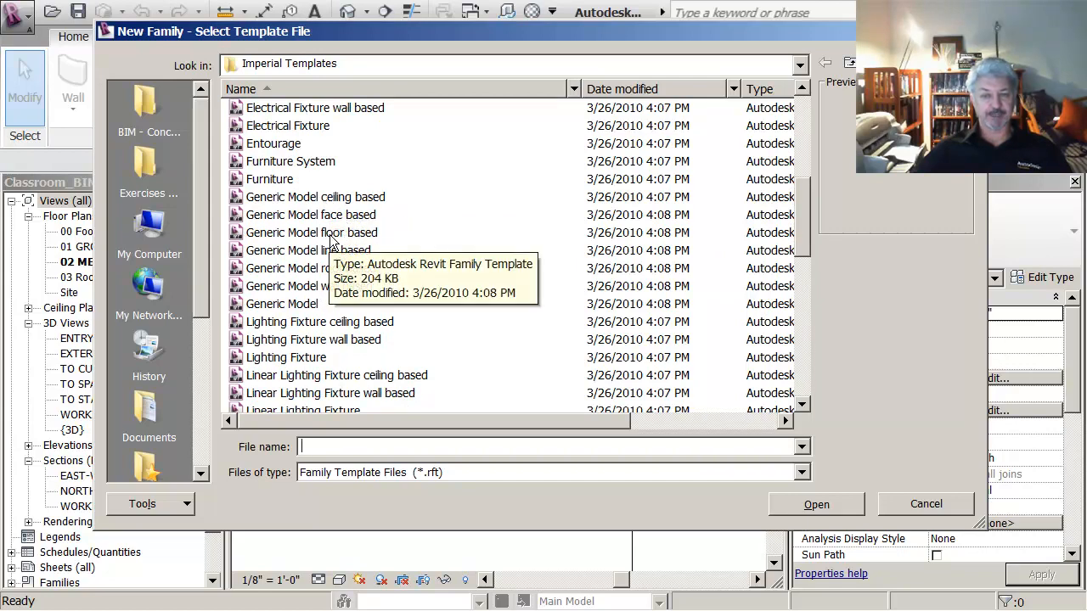
pyautogui.moveTo(545, 213)
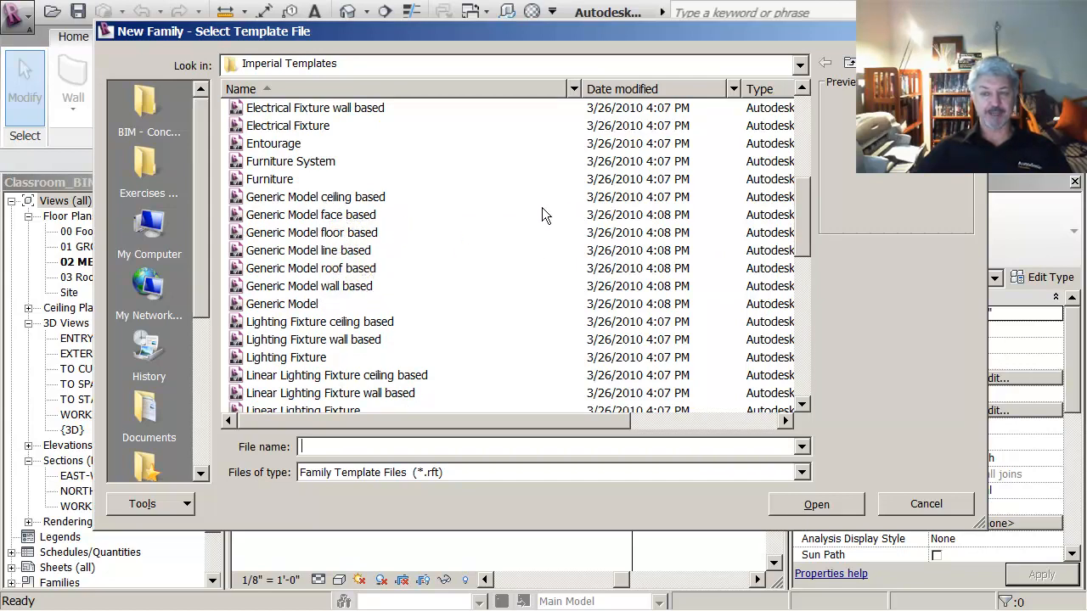
pyautogui.moveTo(543, 214)
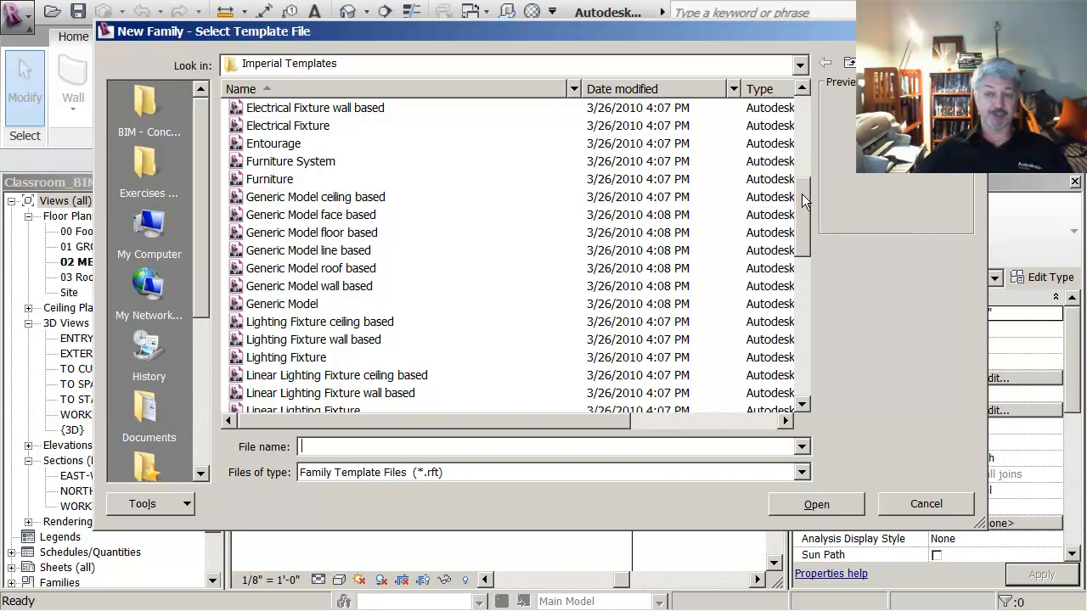
pyautogui.moveTo(296, 195)
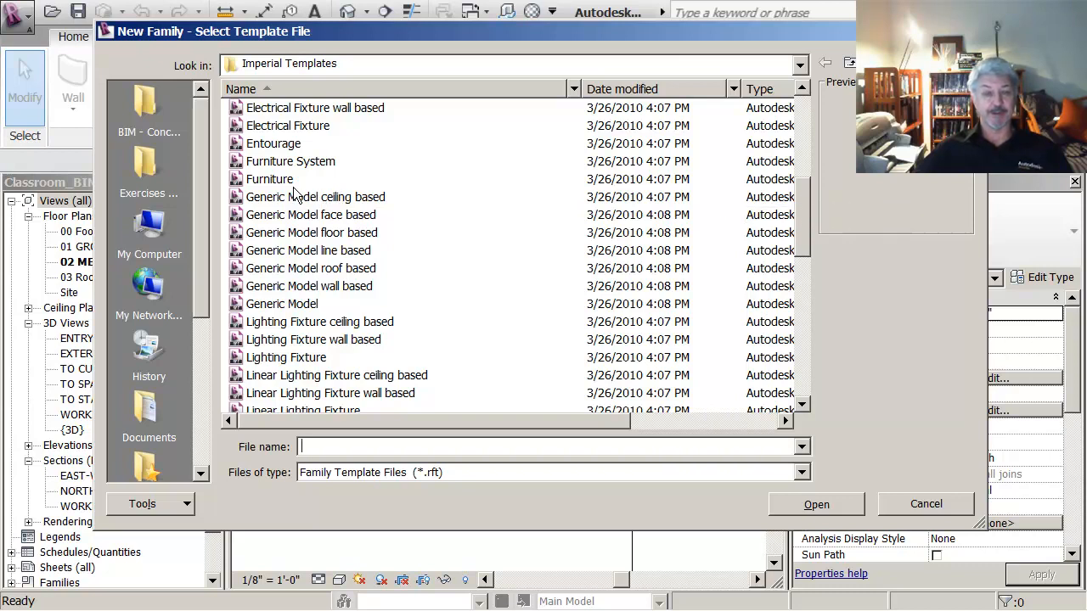
pyautogui.click(269, 178)
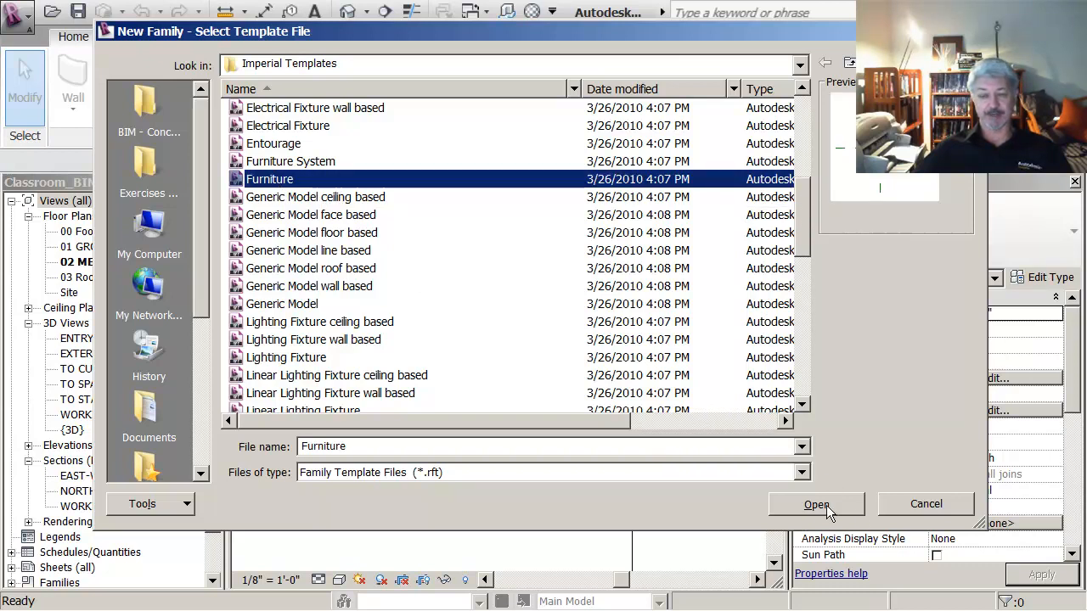
# Step: Create the family from the Furniture template and confirm Furniture as its category
pyautogui.click(815, 503)
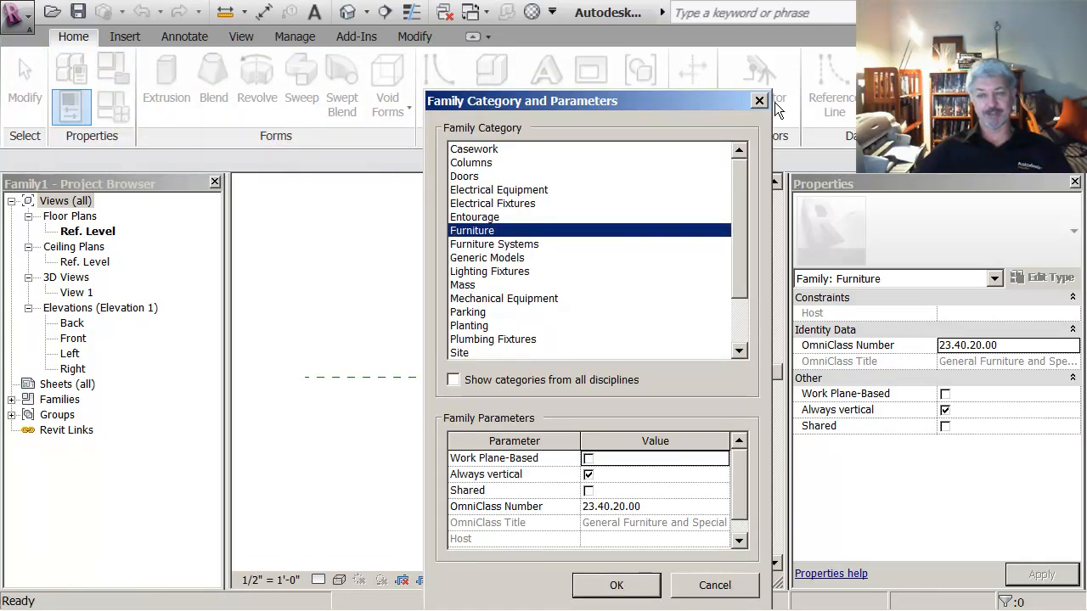
pyautogui.click(617, 584)
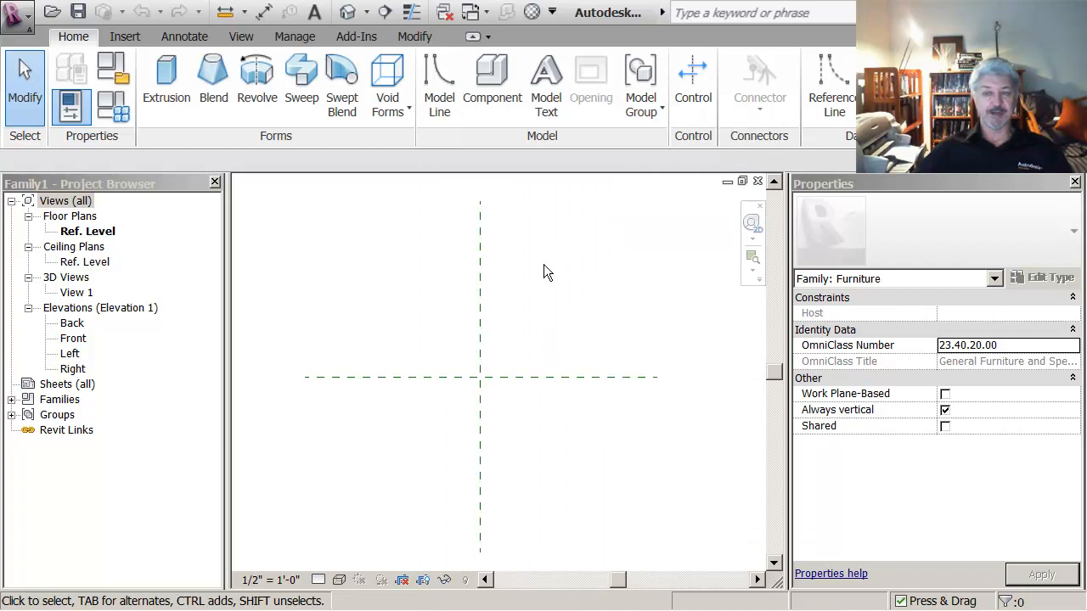
pyautogui.moveTo(540, 265)
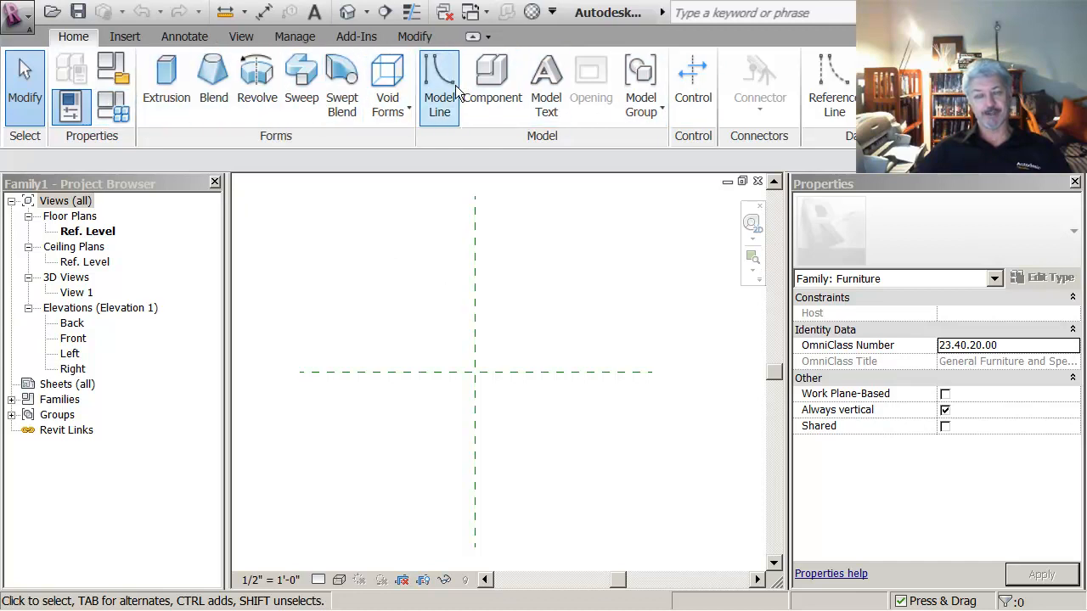
pyautogui.moveTo(343, 77)
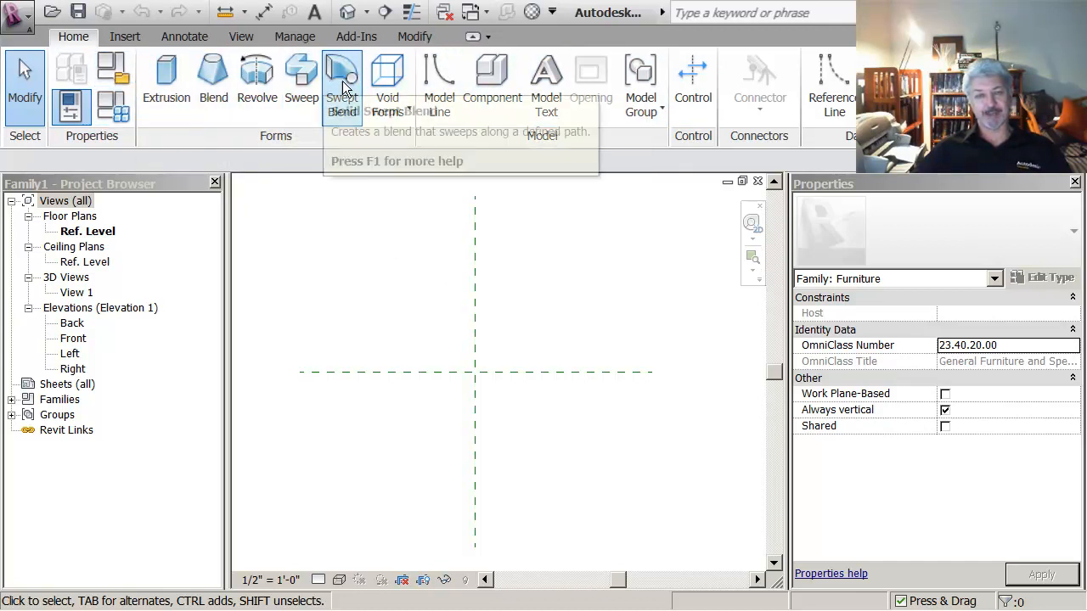
pyautogui.moveTo(167, 76)
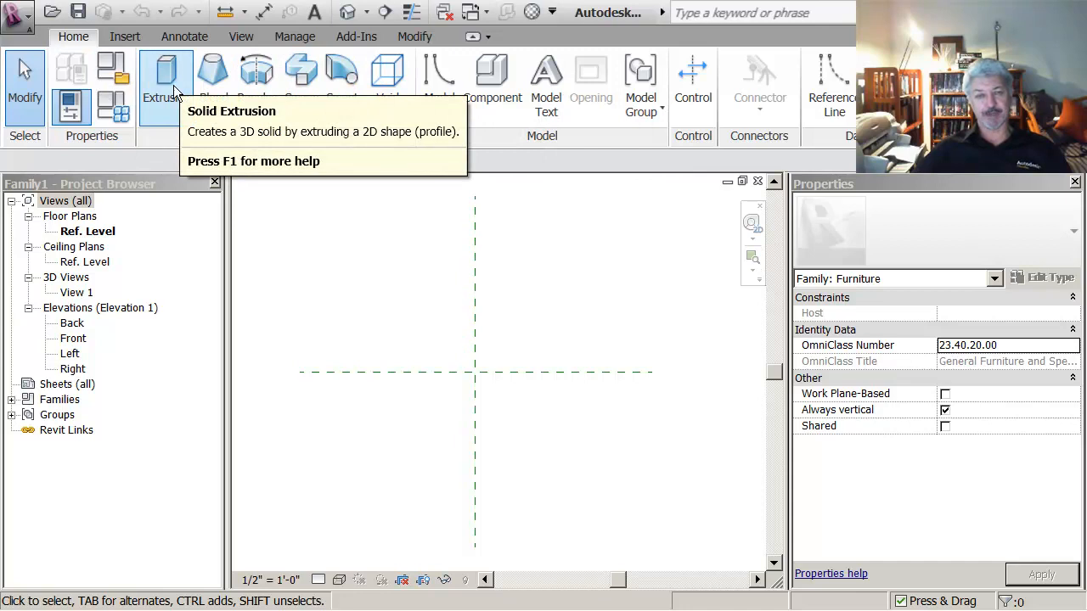
pyautogui.moveTo(258, 76)
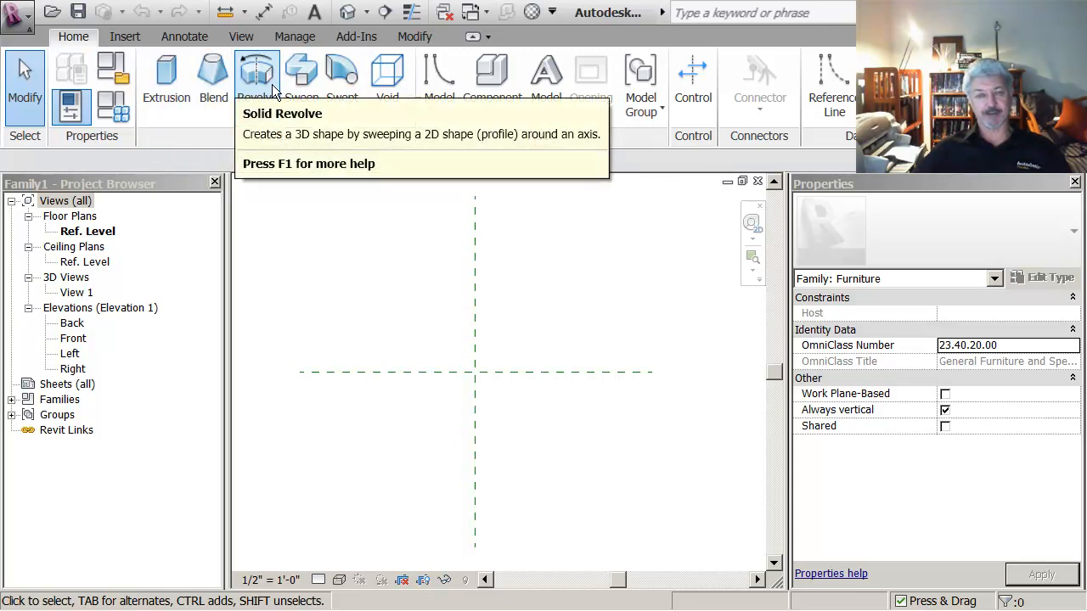
pyautogui.moveTo(341, 71)
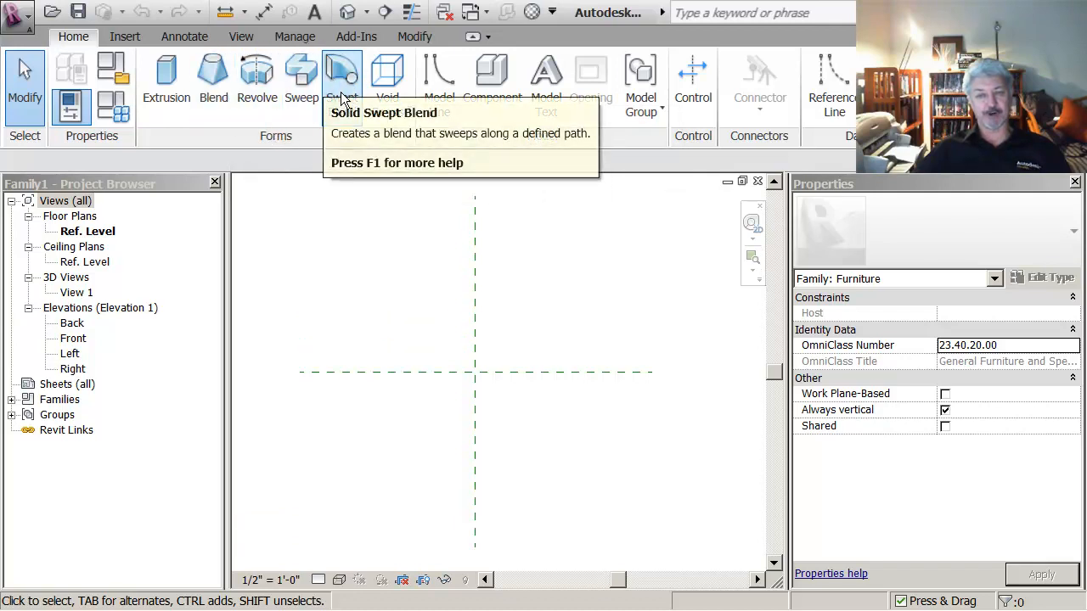
pyautogui.moveTo(370, 238)
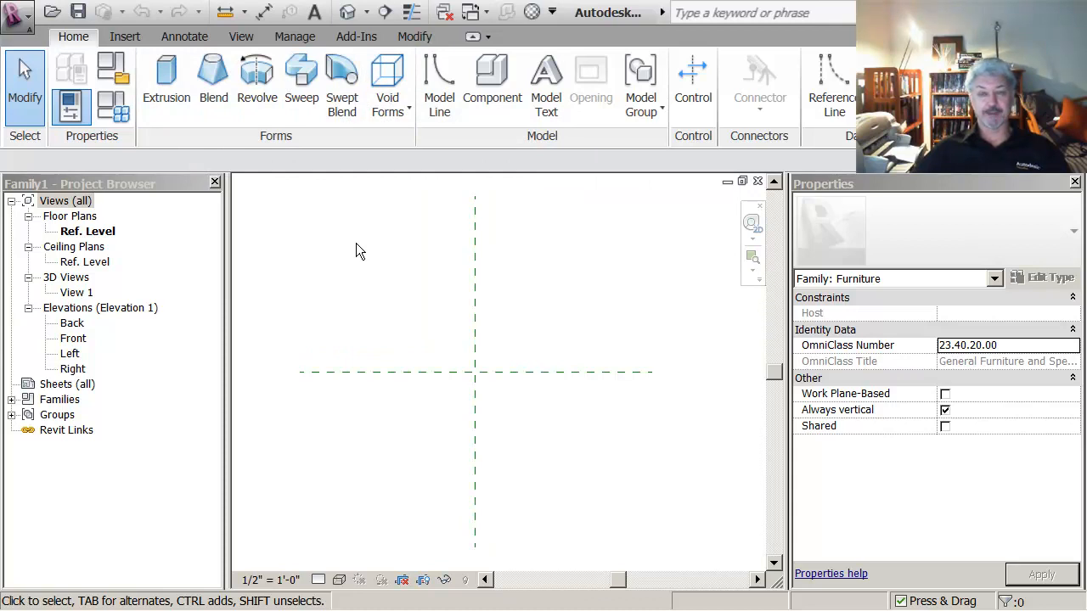
pyautogui.click(476, 255)
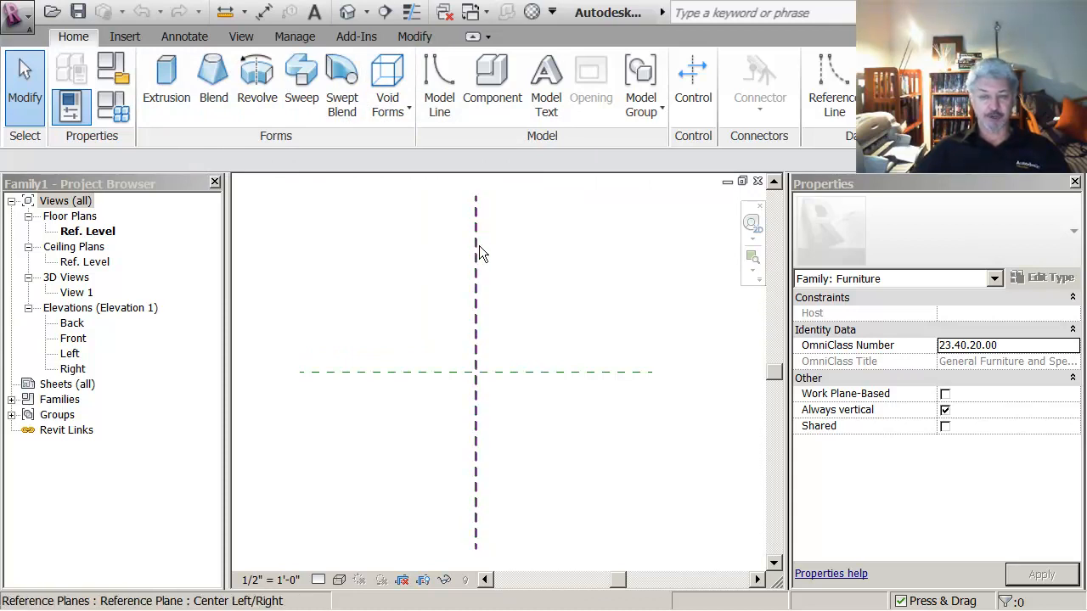
pyautogui.moveTo(478, 281)
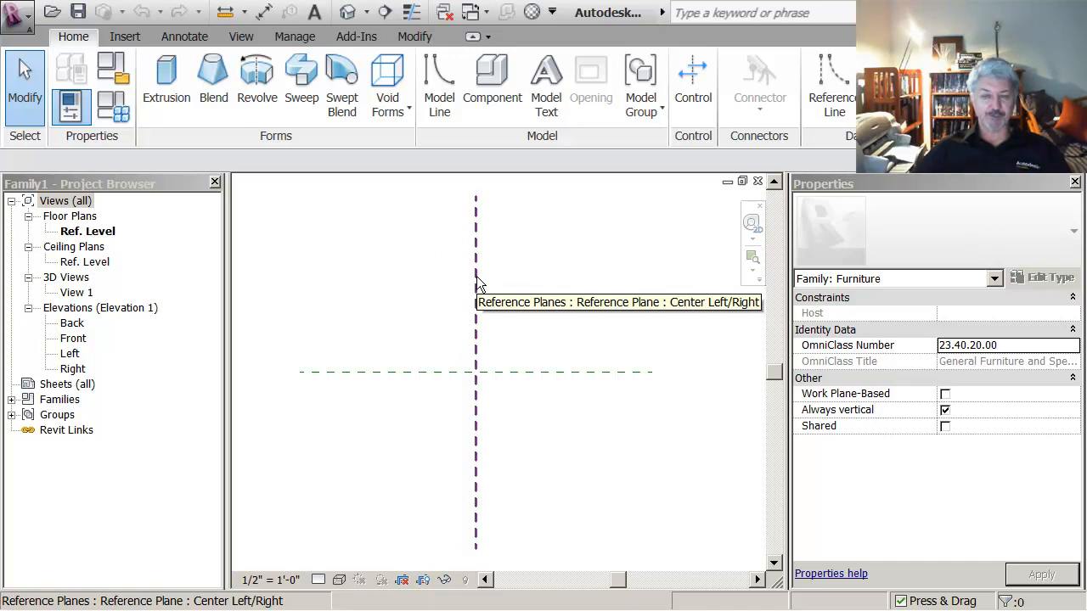
pyautogui.moveTo(523, 273)
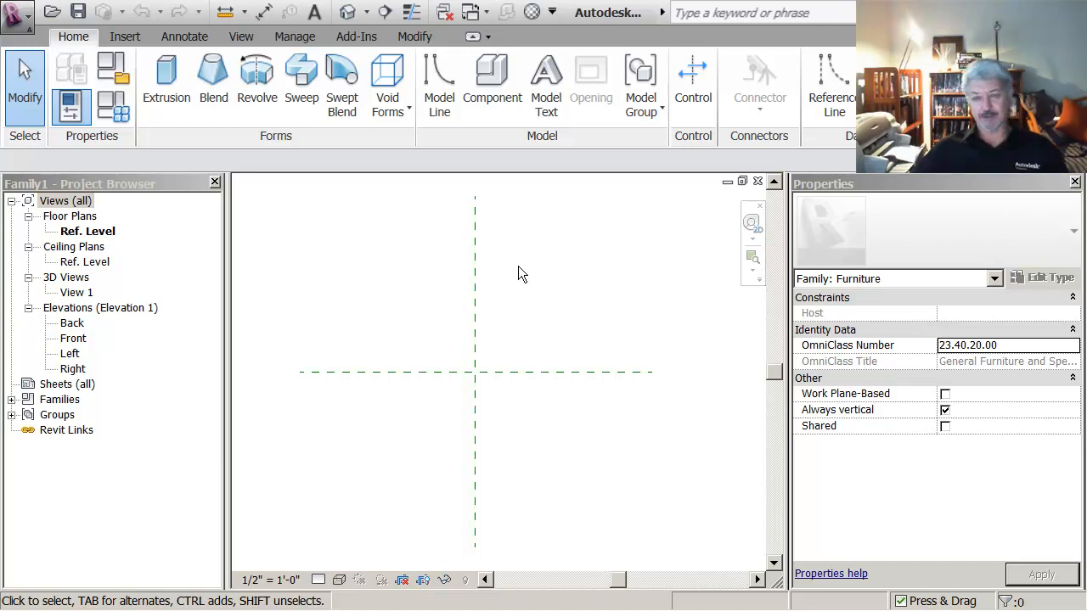
pyautogui.moveTo(540, 281)
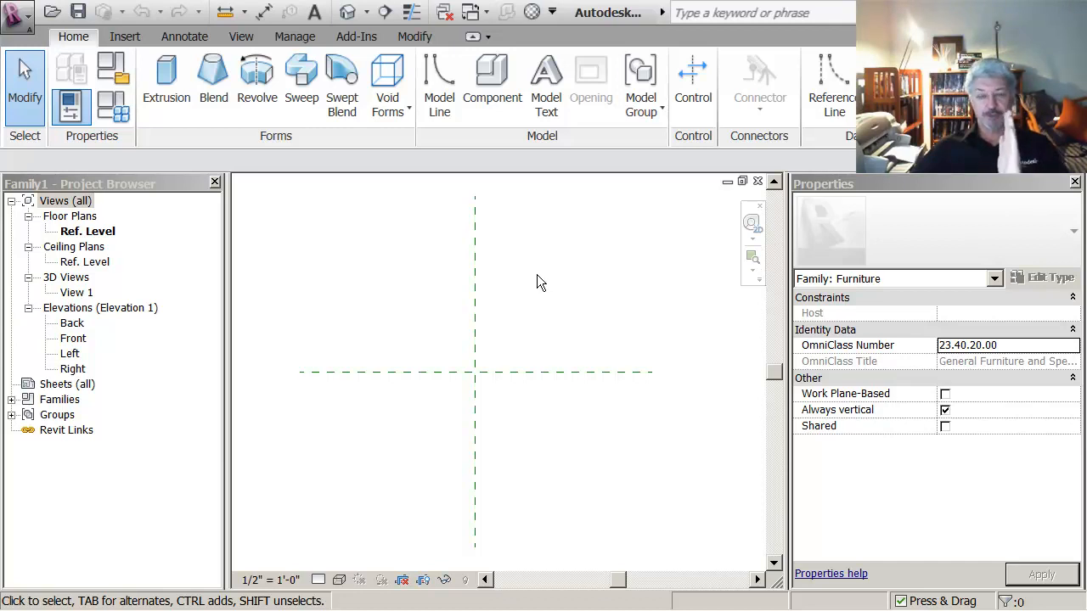
pyautogui.moveTo(506, 292)
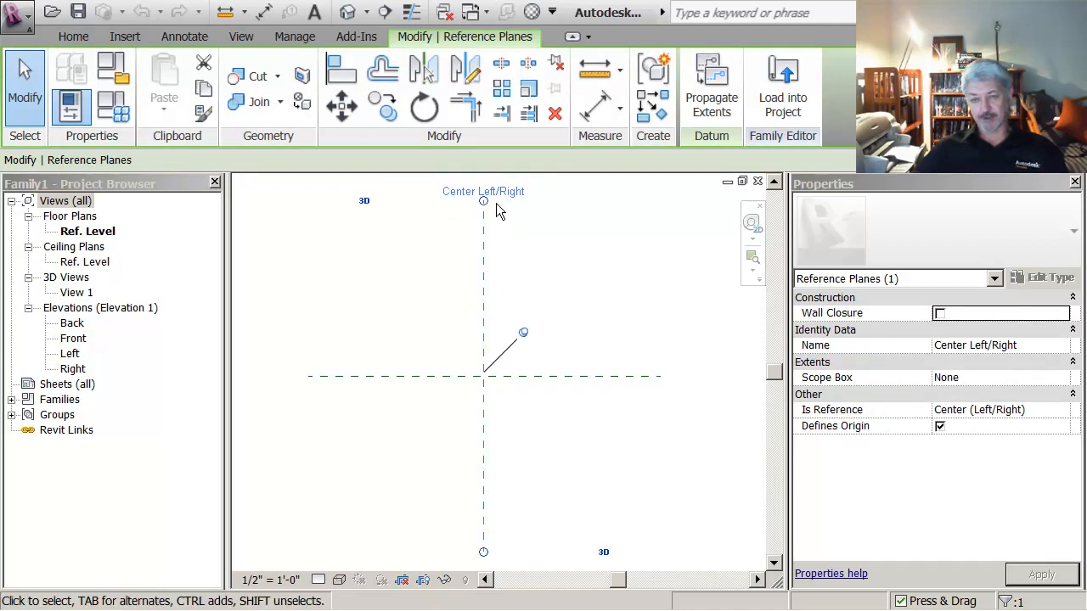
pyautogui.moveTo(435, 262)
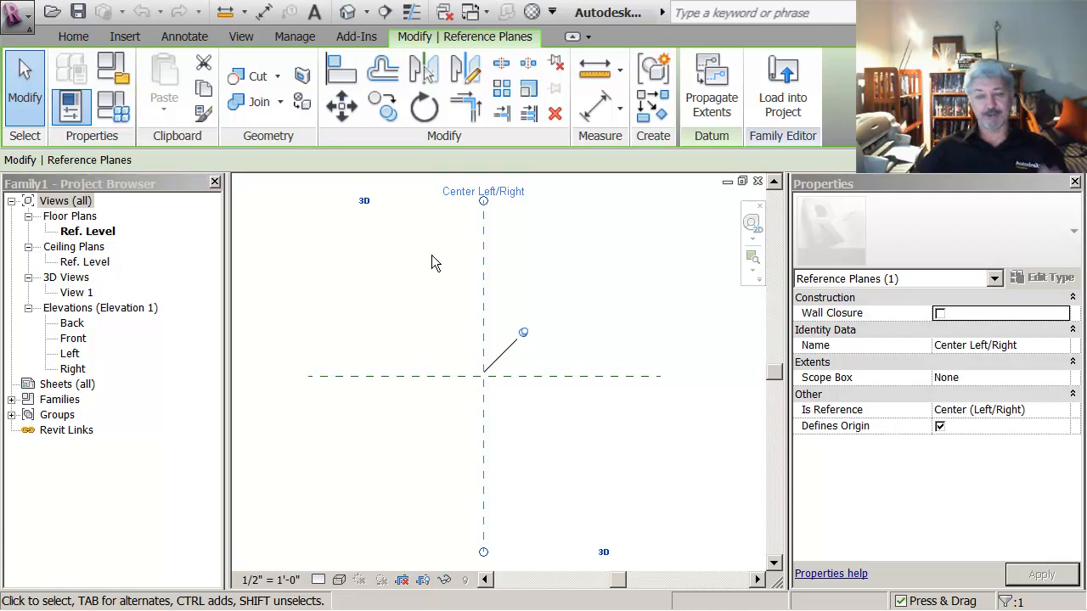
pyautogui.click(484, 285)
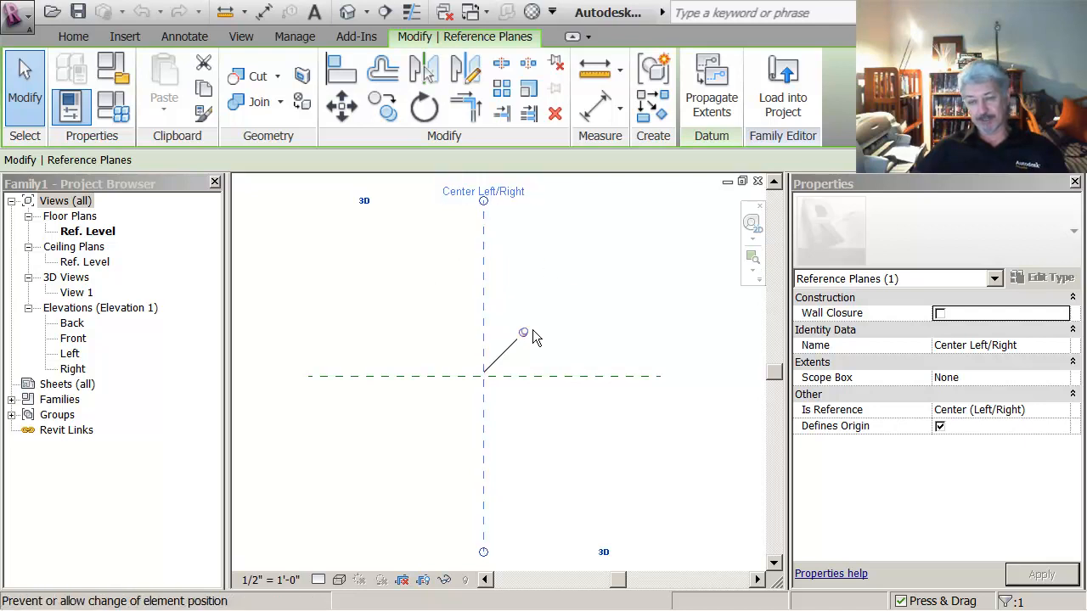
pyautogui.moveTo(545, 306)
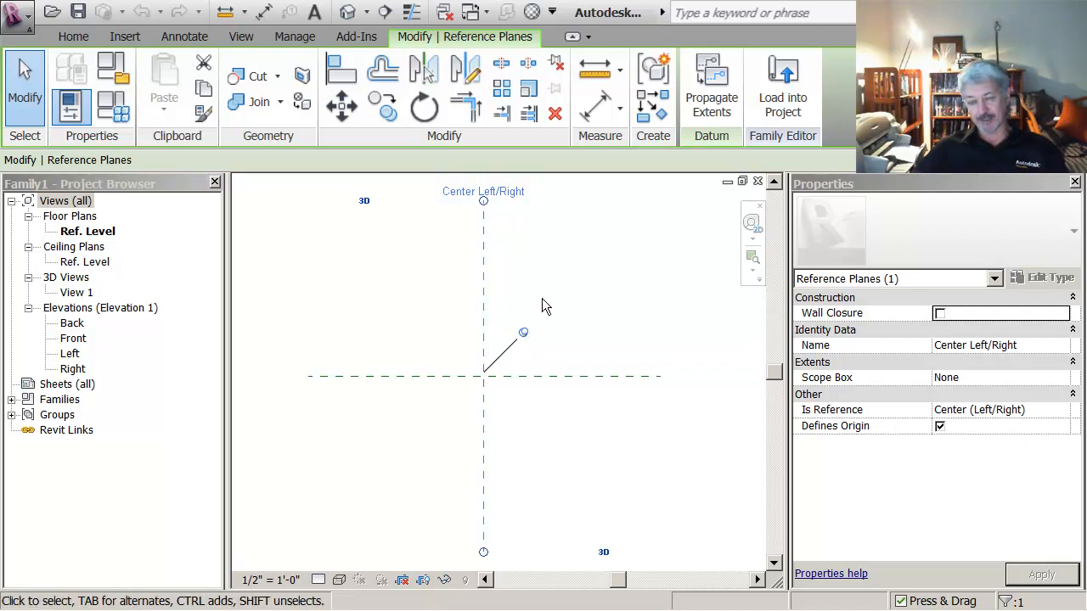
pyautogui.moveTo(523, 333)
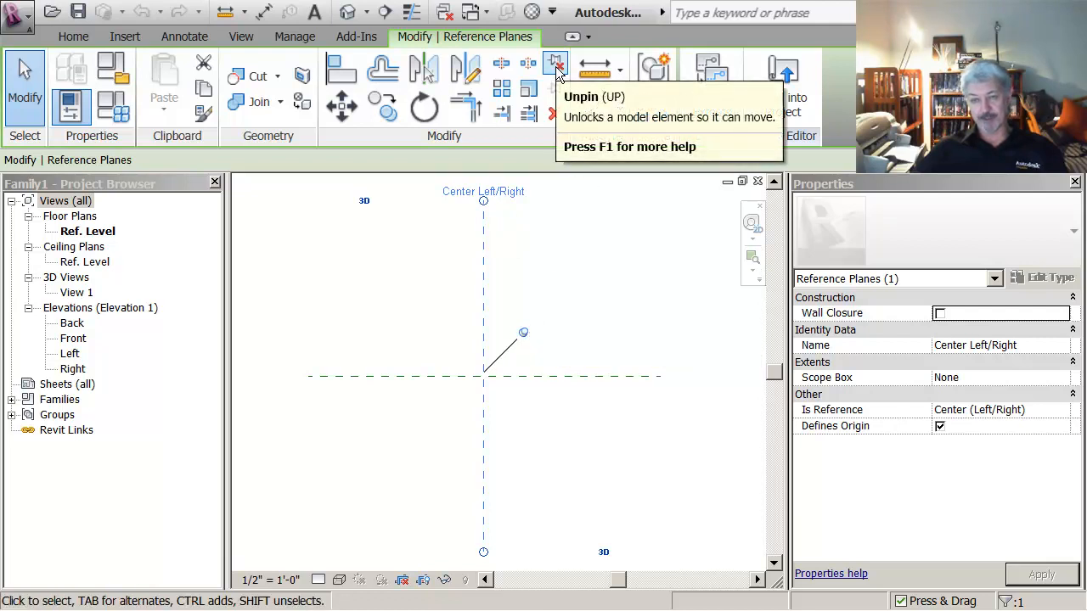
pyautogui.moveTo(574, 284)
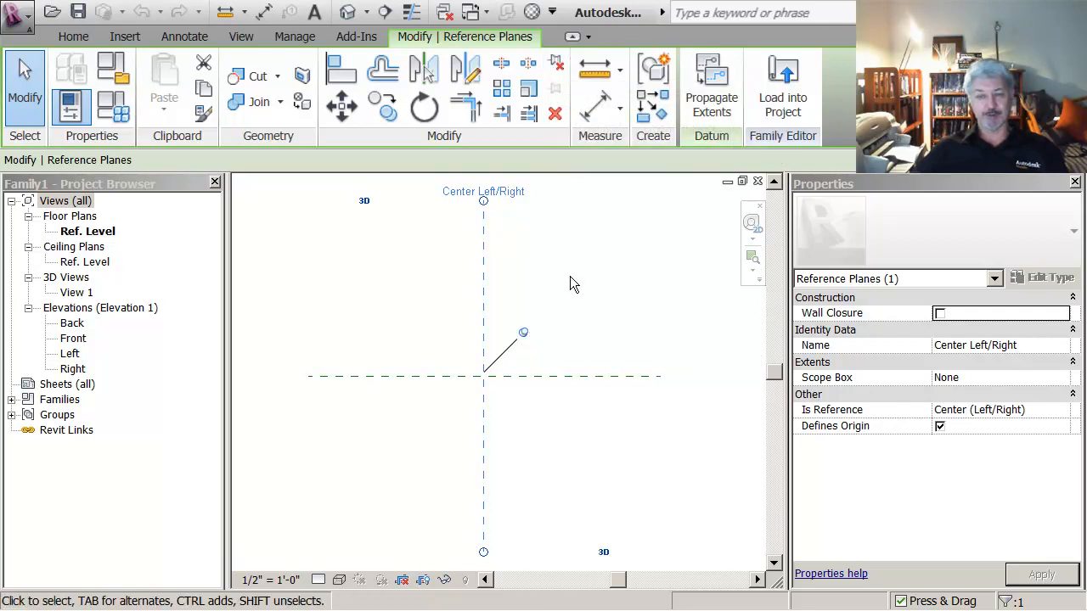
pyautogui.moveTo(543, 283)
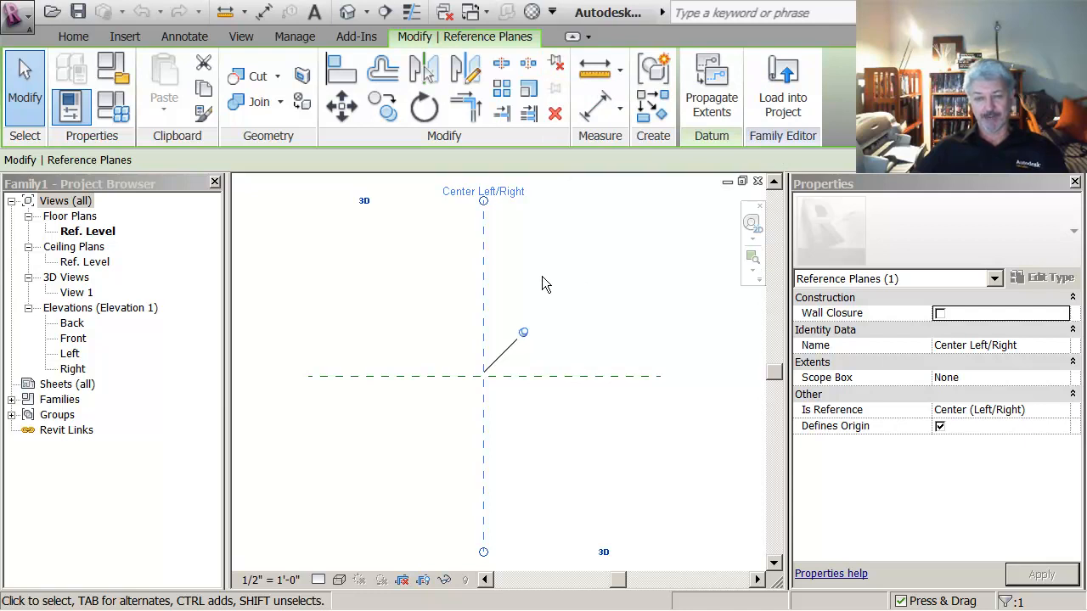
pyautogui.moveTo(510, 285)
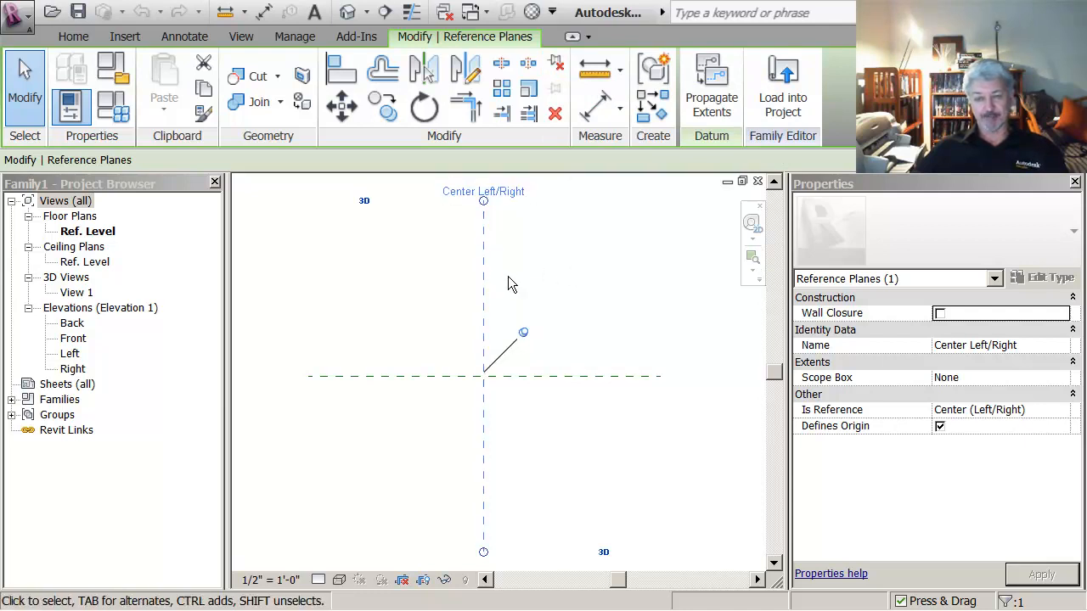
pyautogui.moveTo(543, 319)
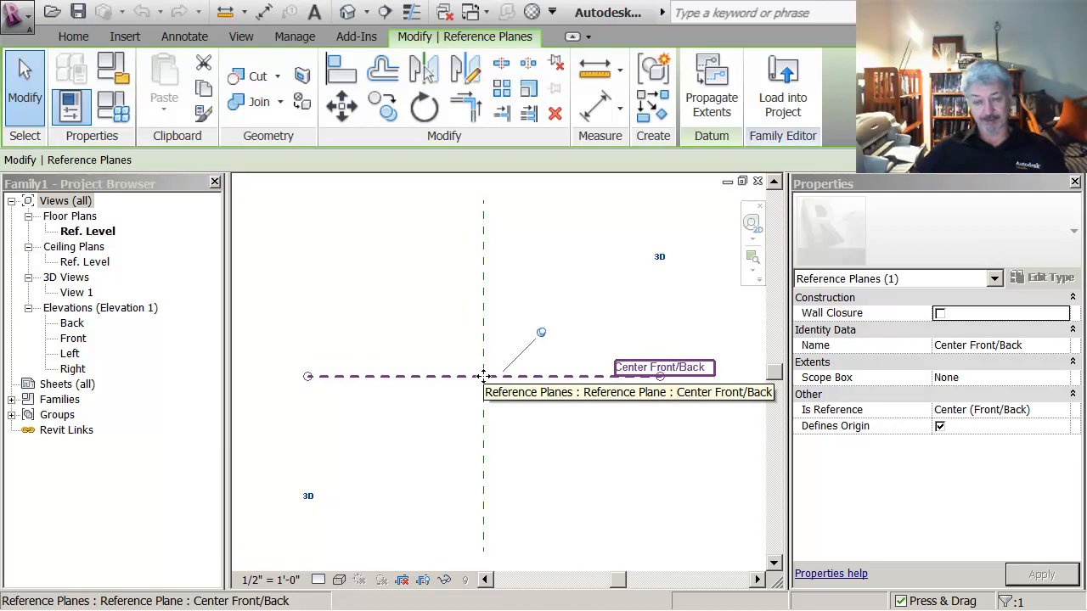
pyautogui.moveTo(472, 404)
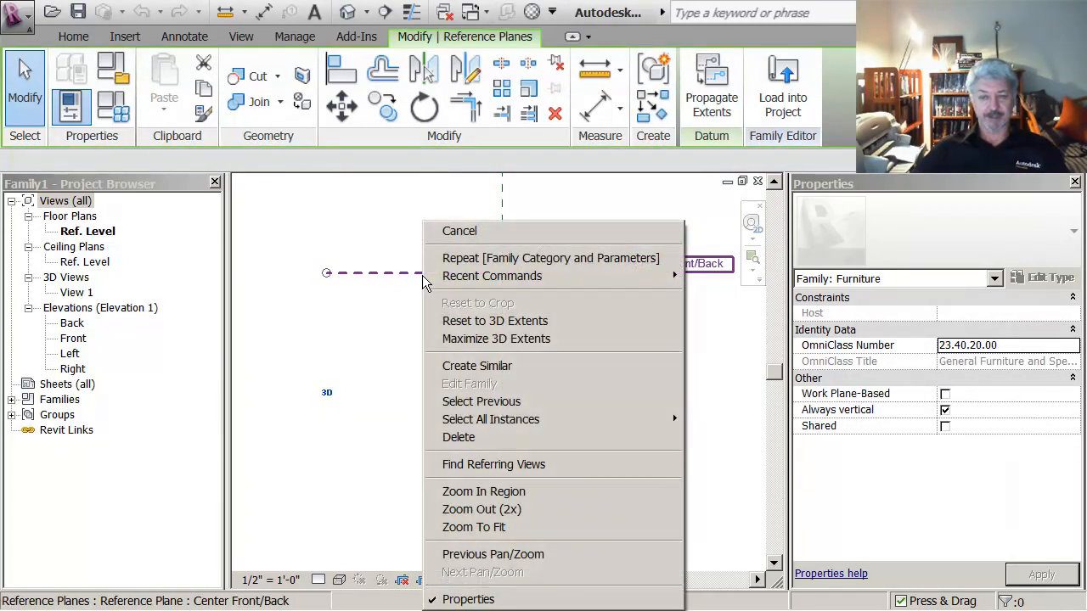
pyautogui.moveTo(495, 321)
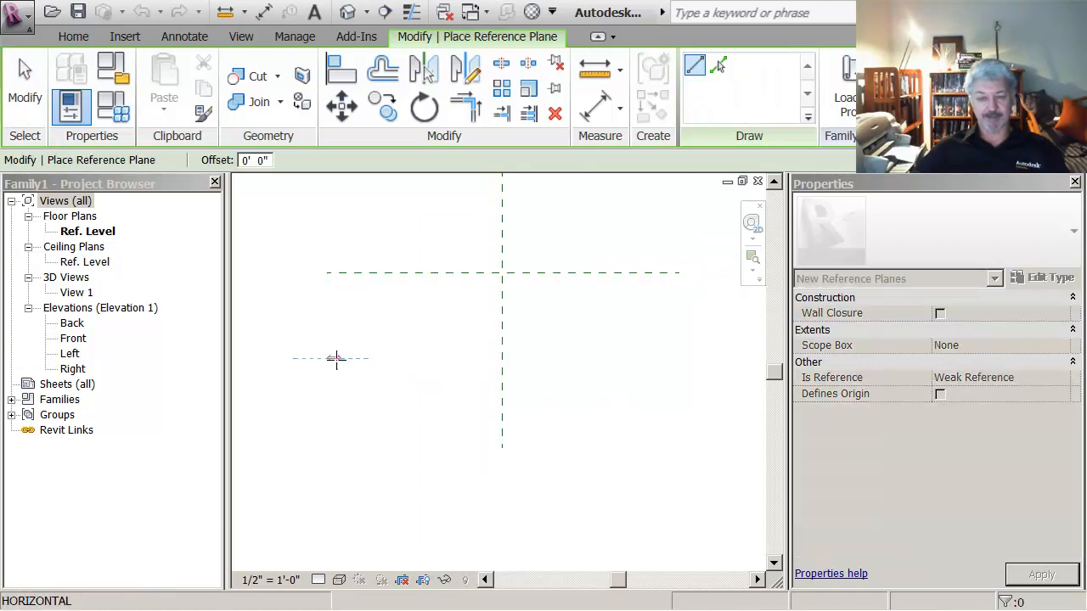
# Step: Sketch a horizontal reference plane across the plan to mark a furniture edge
pyautogui.moveTo(337, 357); pyautogui.dragTo(679, 356)
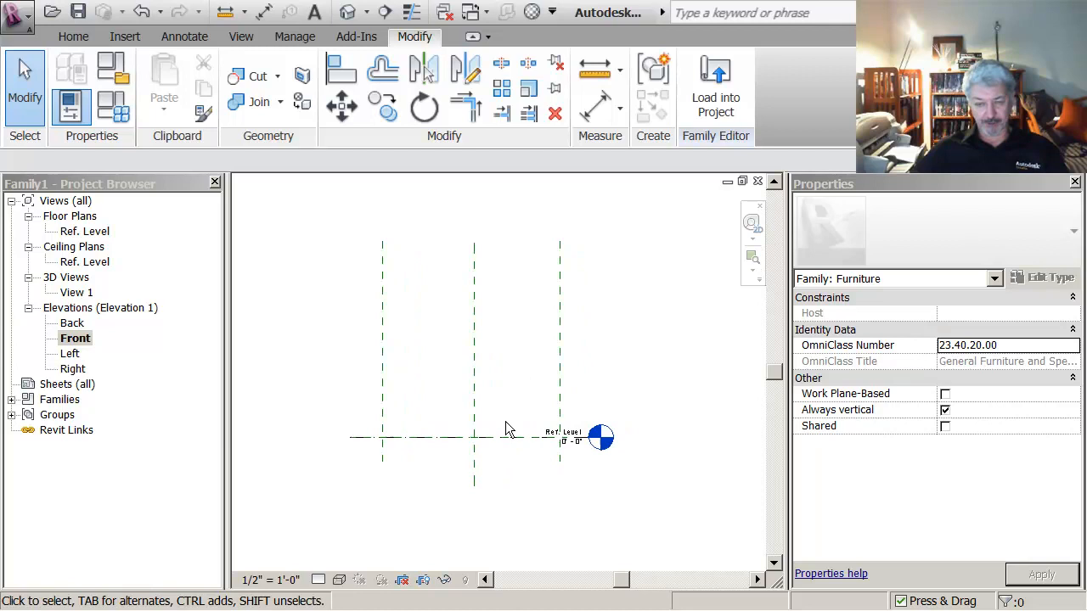
# Step: Temporarily hide the Ref. Level line in the Front elevation
pyautogui.click(563, 439)
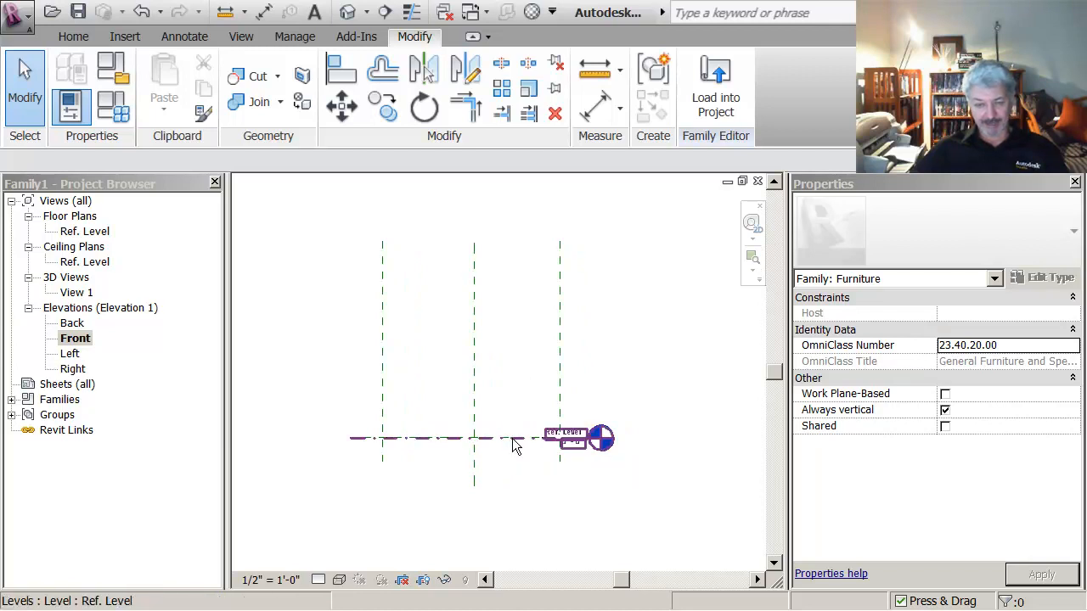
pyautogui.moveTo(513, 441)
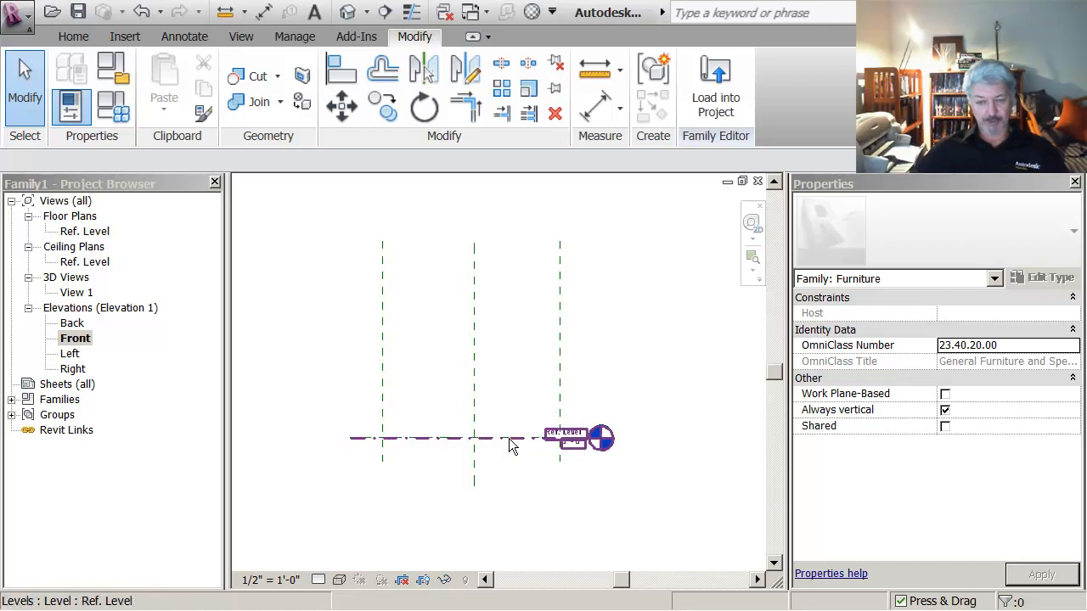
pyautogui.moveTo(513, 445)
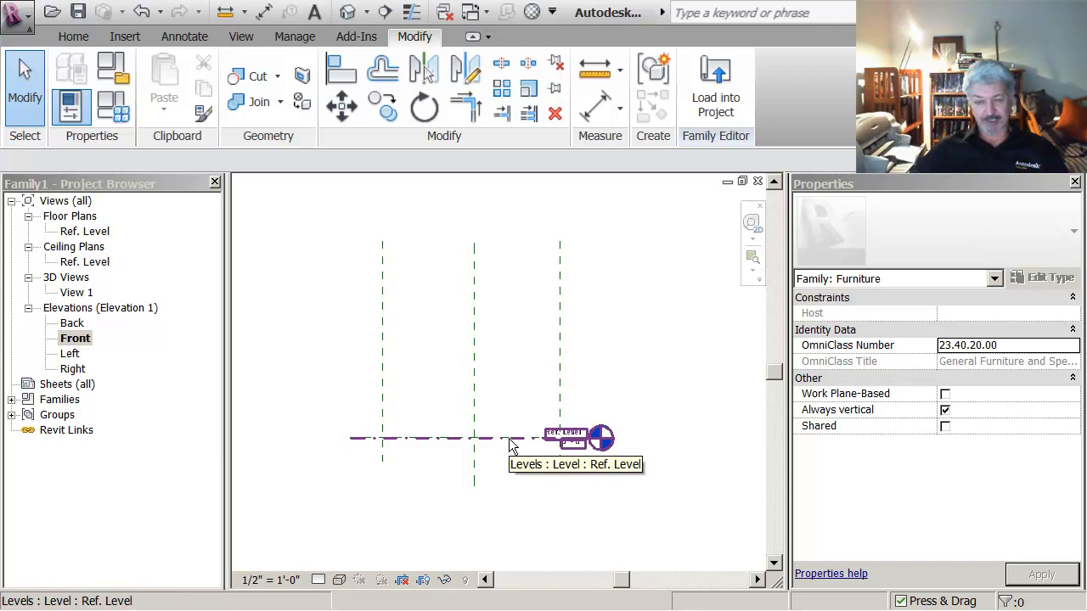
pyautogui.click(564, 435)
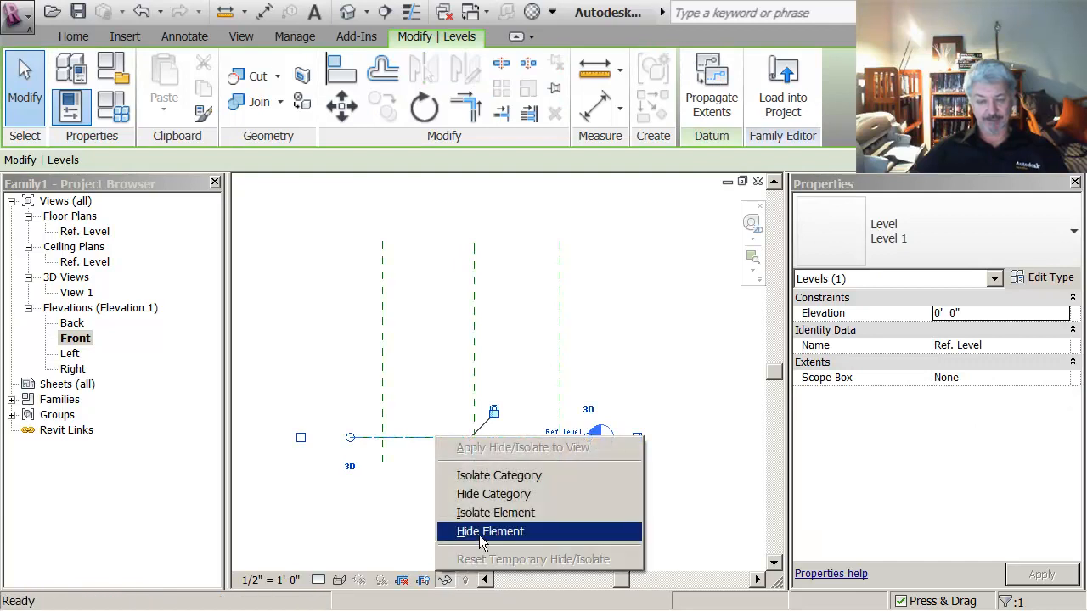
pyautogui.click(489, 530)
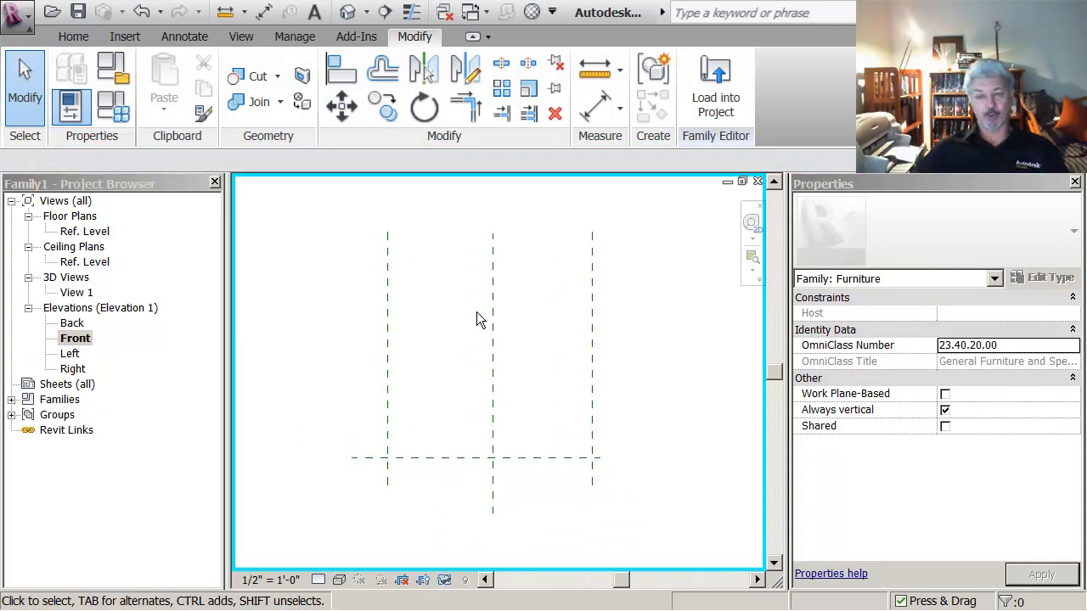
pyautogui.moveTo(329, 262)
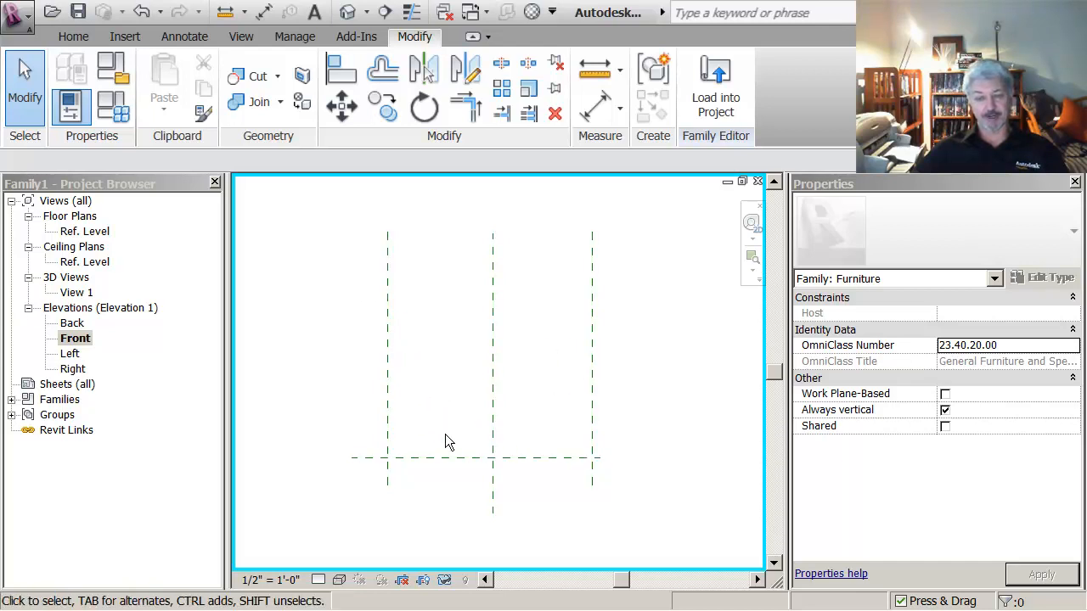
pyautogui.moveTo(615, 450)
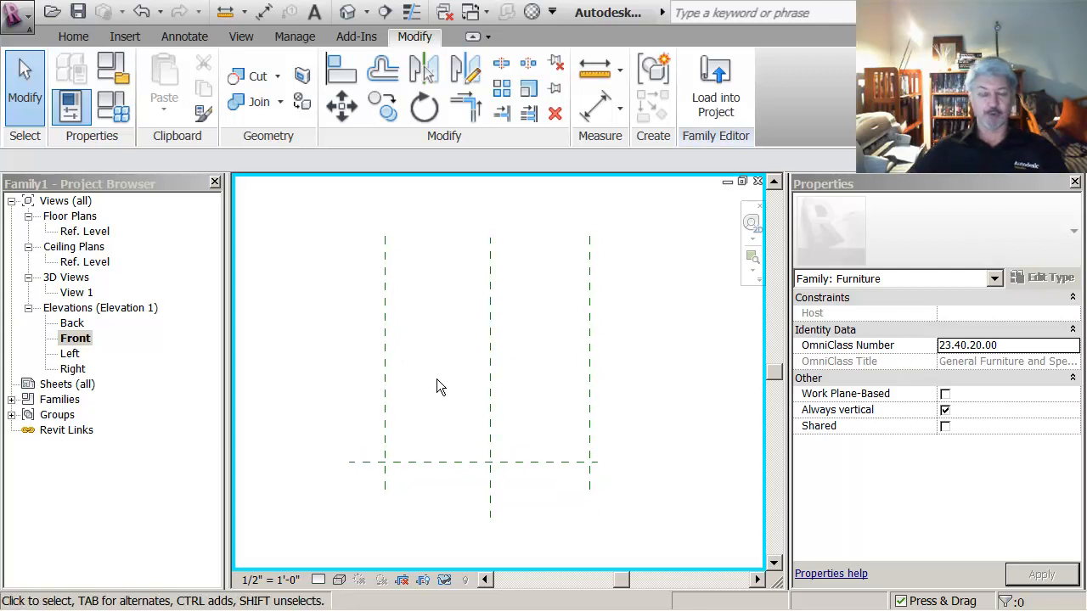
# Step: Begin sketching a bottom reference plane along the hidden level's position
pyautogui.click(457, 466)
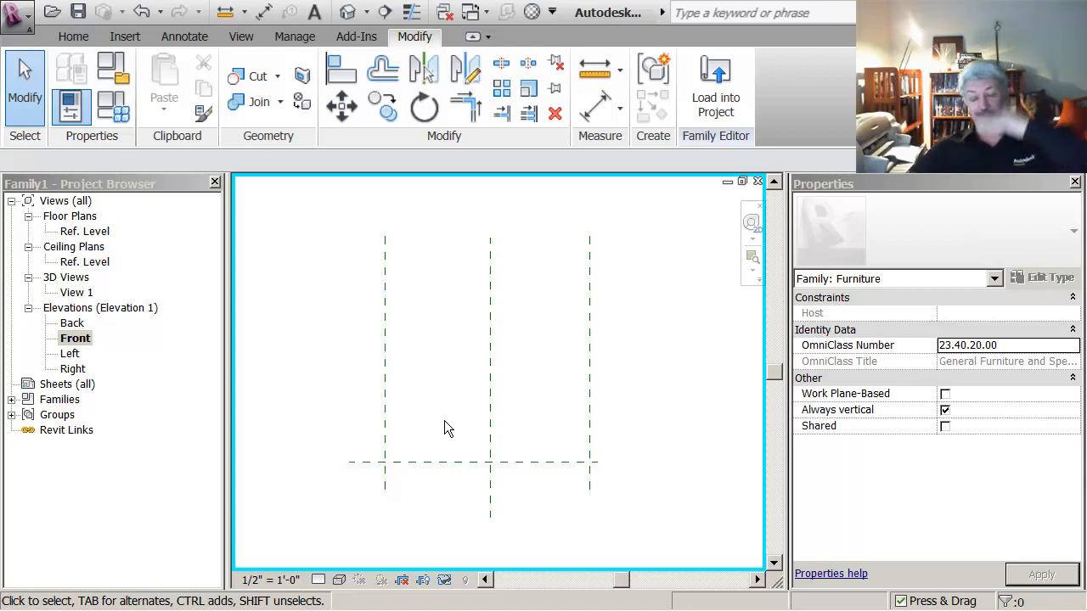
pyautogui.click(448, 464)
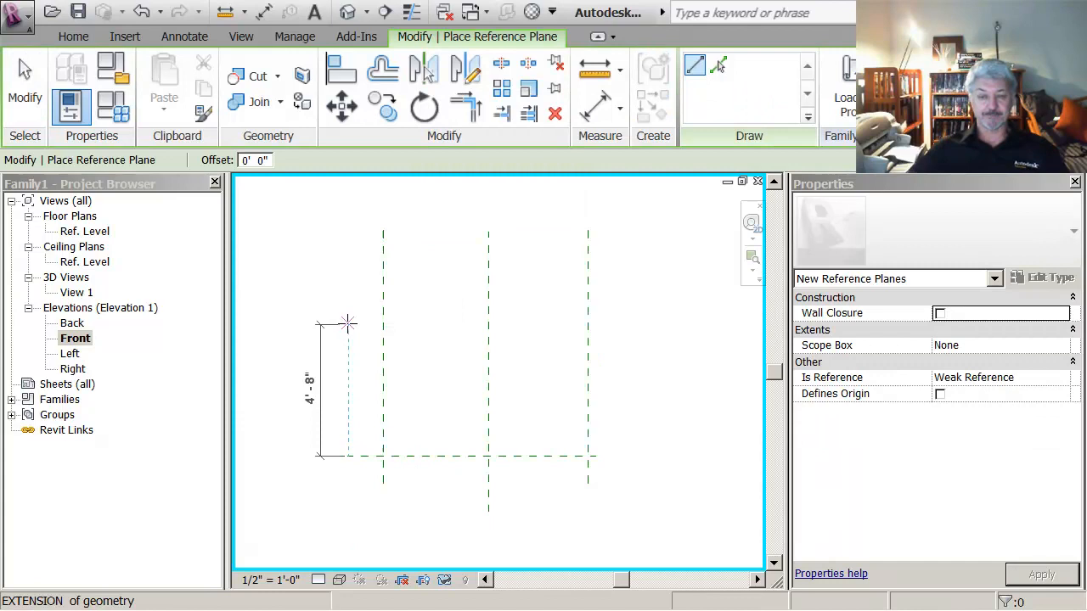
# Step: Sketch a horizontal top reference plane above the base for the furniture's height
pyautogui.moveTo(347, 326); pyautogui.dragTo(610, 326)
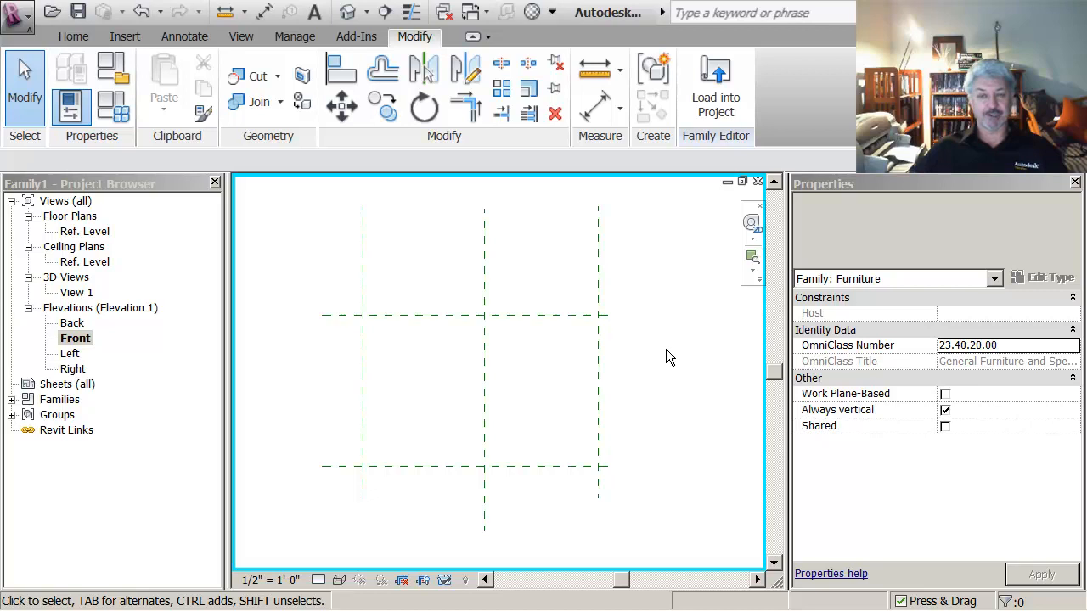
pyautogui.moveTo(173, 271)
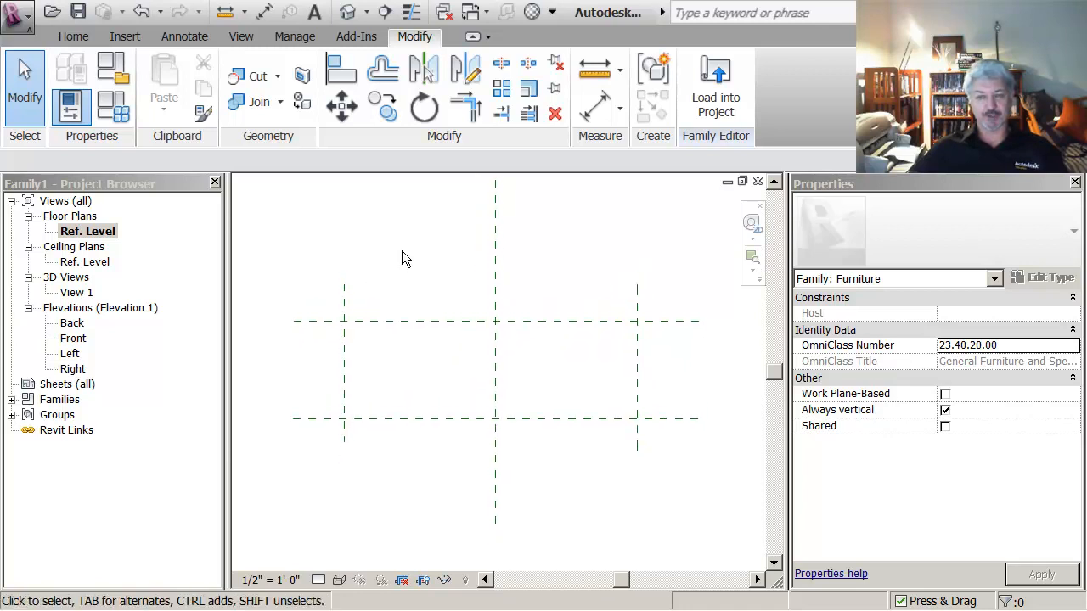
pyautogui.moveTo(594, 105)
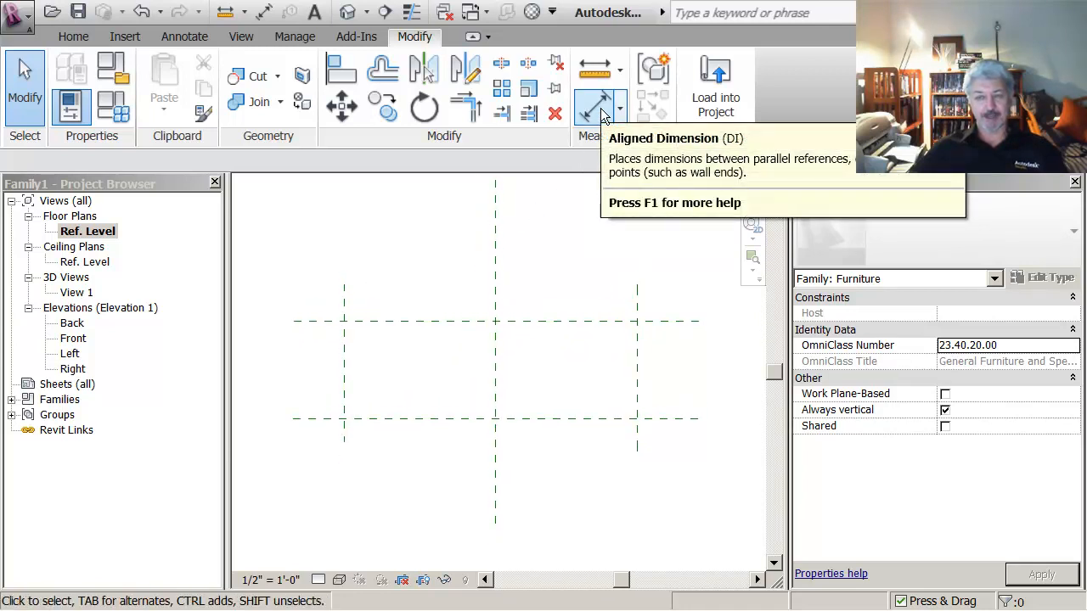
# Step: Place an aligned overall width dimension above the outer reference planes in plan
pyautogui.click(594, 105)
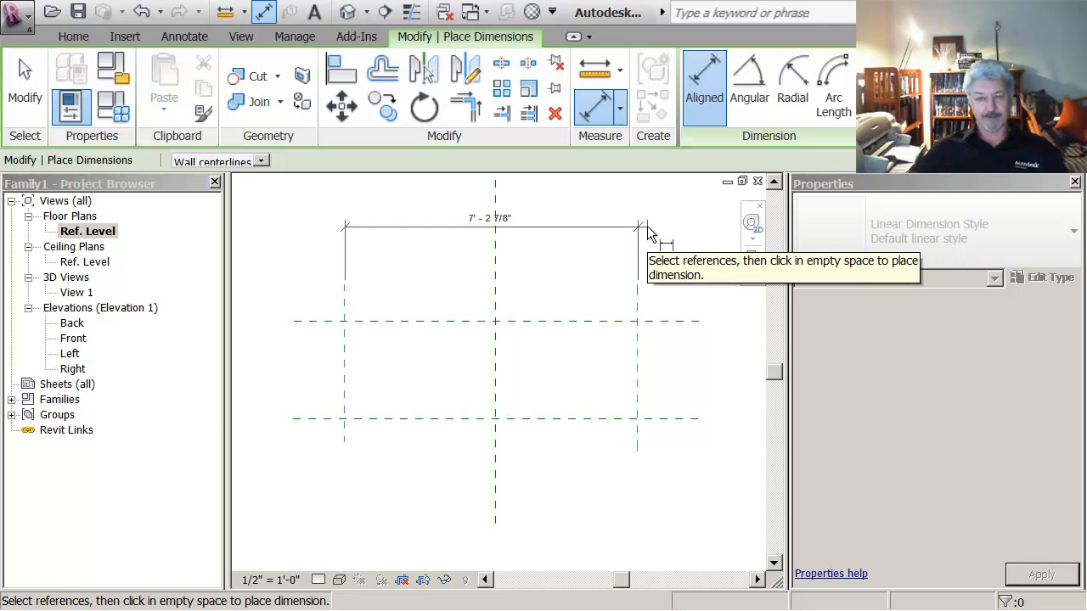
pyautogui.click(649, 231)
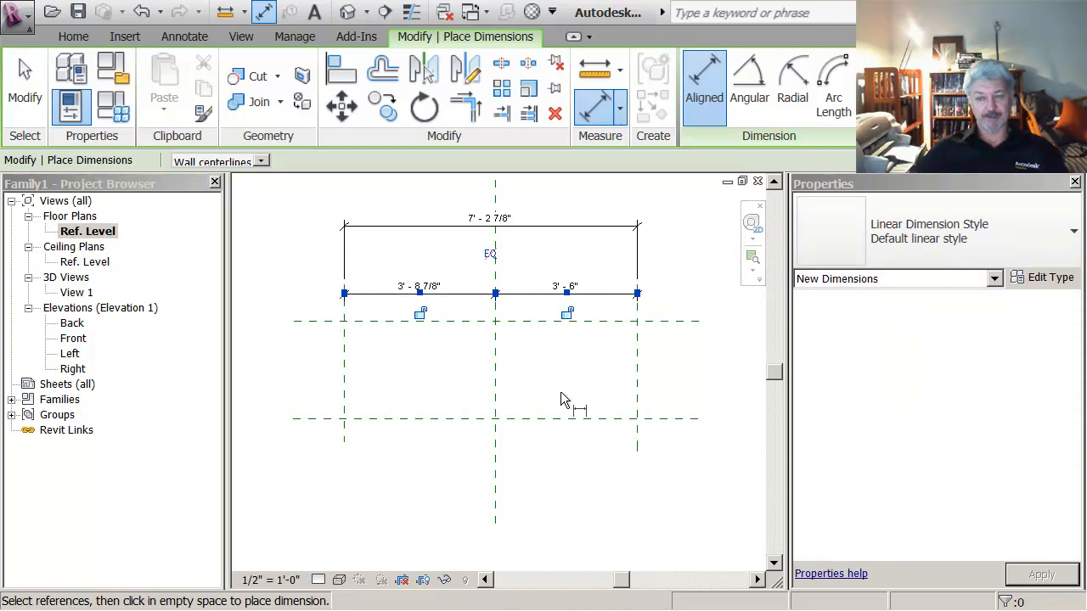
pyautogui.moveTo(472, 203)
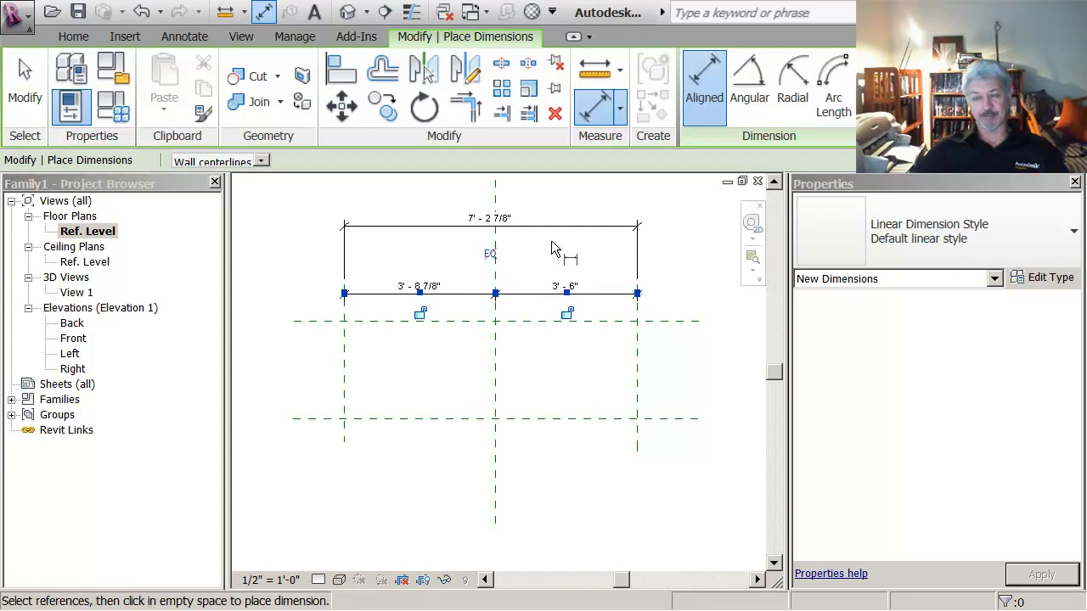
pyautogui.moveTo(482, 357)
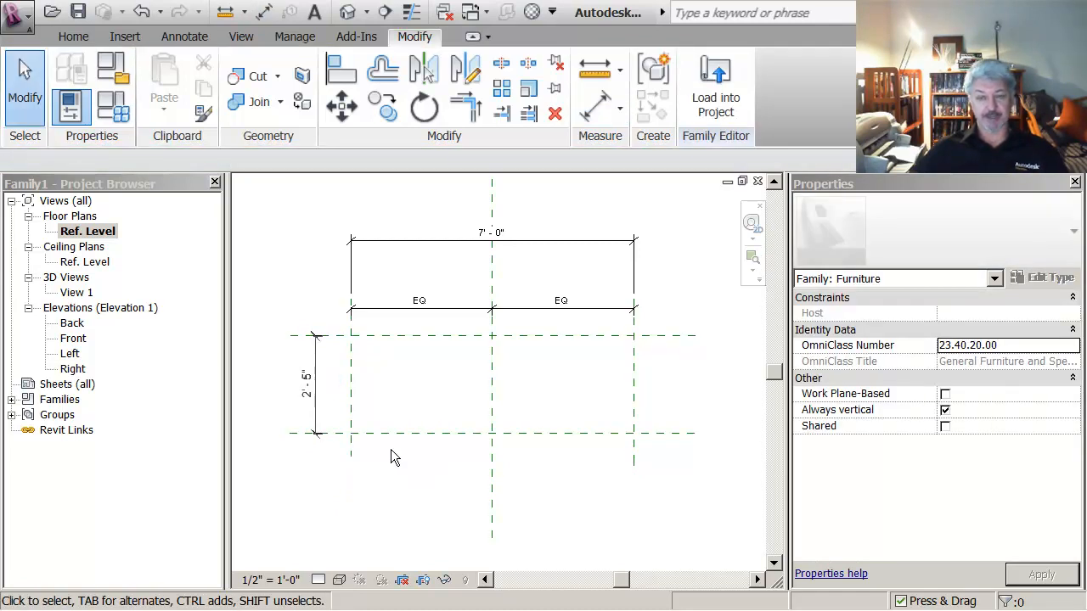
# Step: In the Front elevation, start an aligned dimension for the 4'-0" height between planes
pyautogui.click(71, 338)
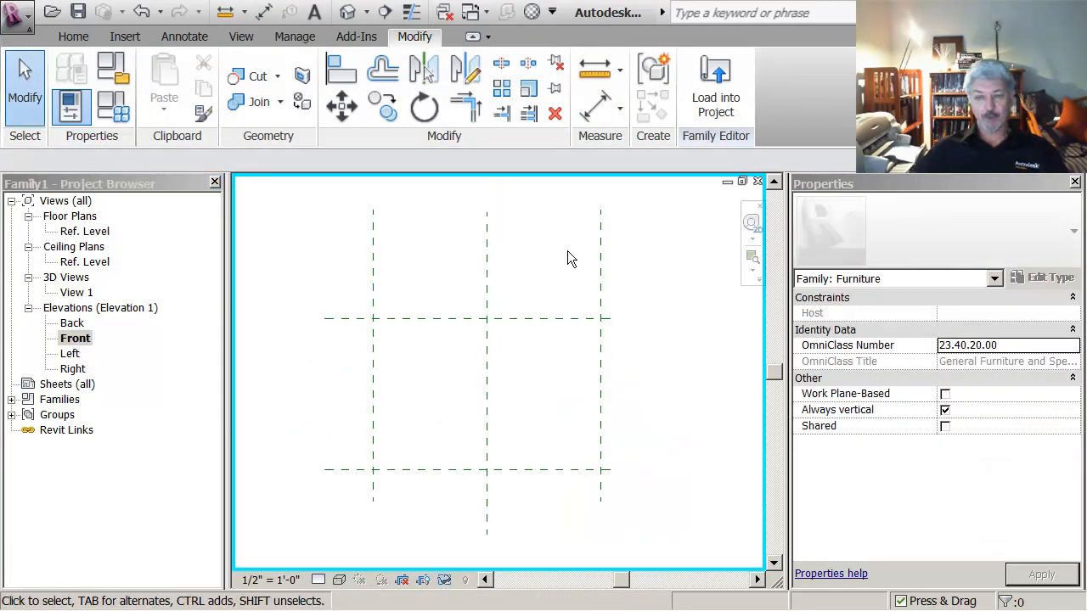
pyautogui.click(703, 82)
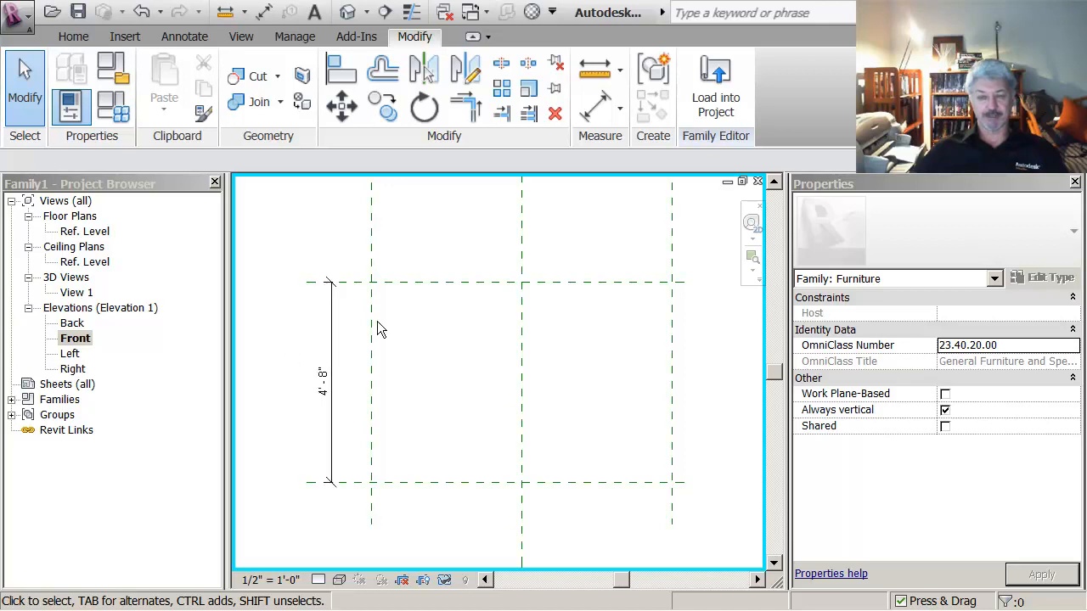
pyautogui.moveTo(472, 282)
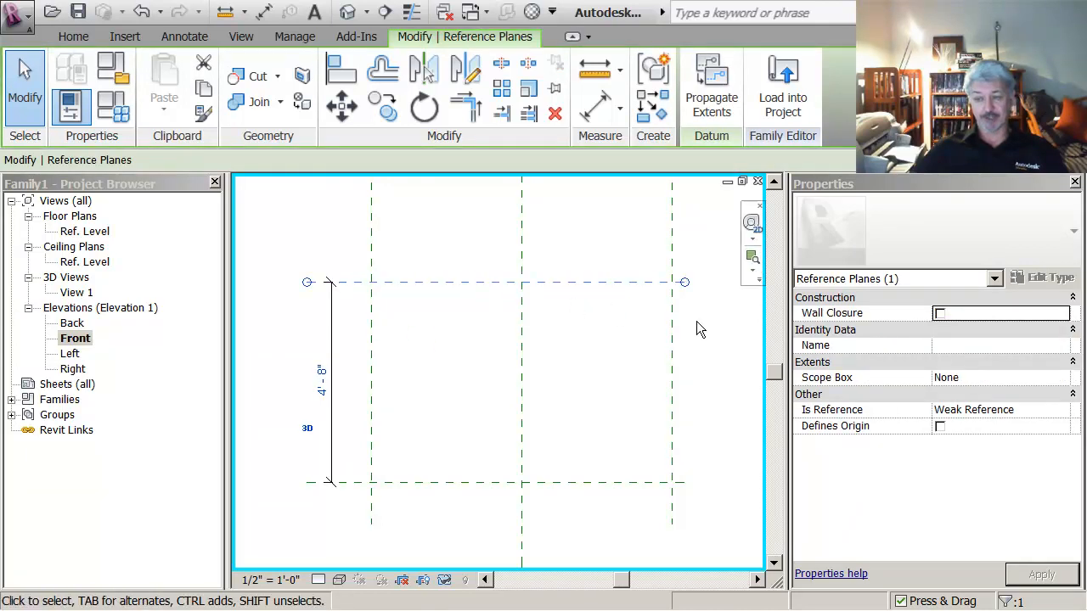
pyautogui.moveTo(621, 350)
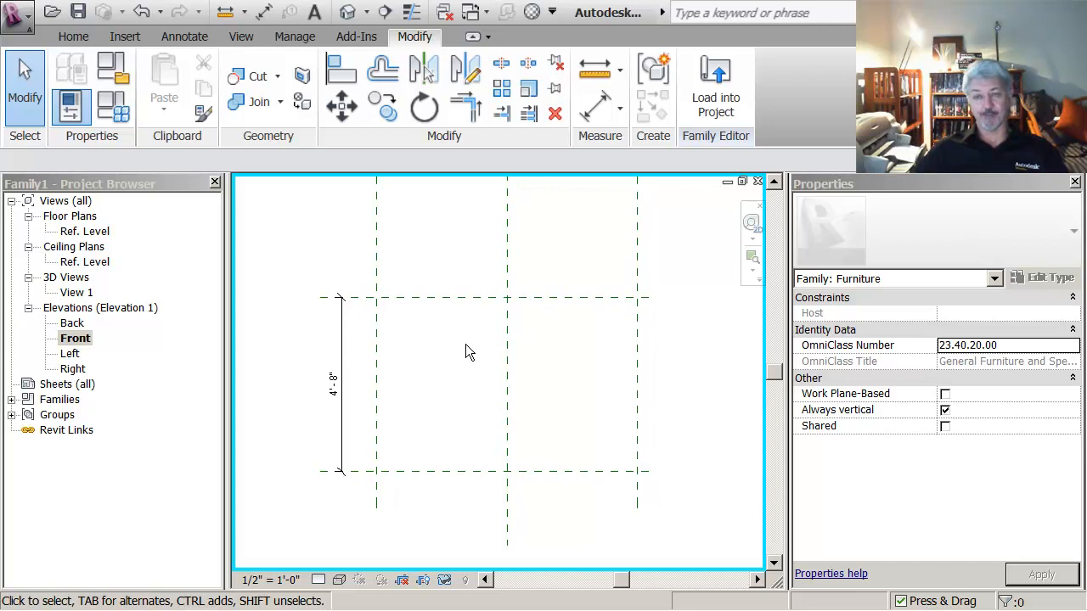
pyautogui.moveTo(475, 314)
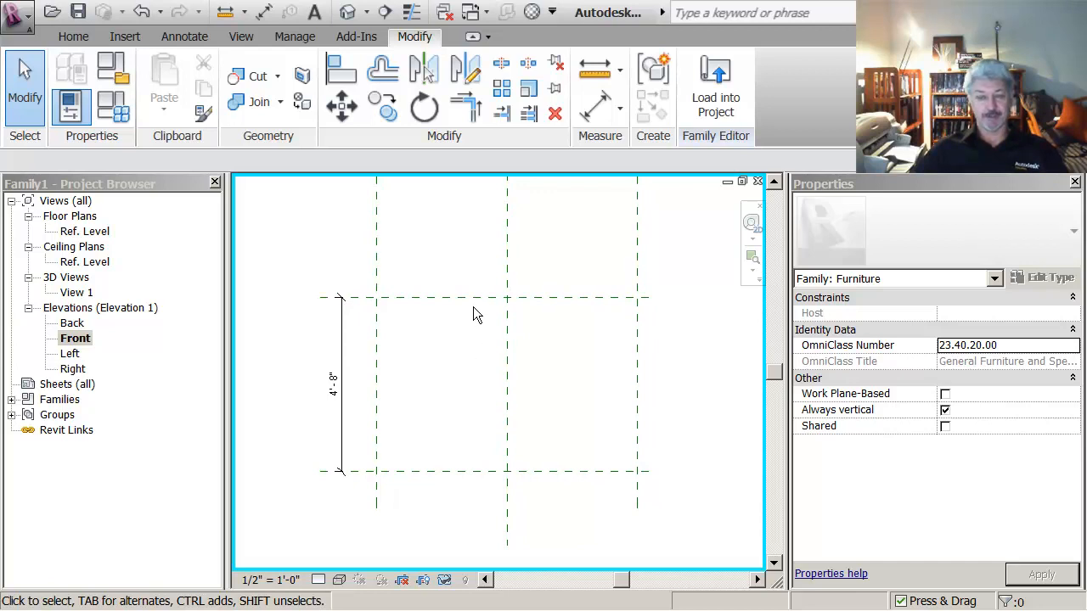
pyautogui.moveTo(458, 352)
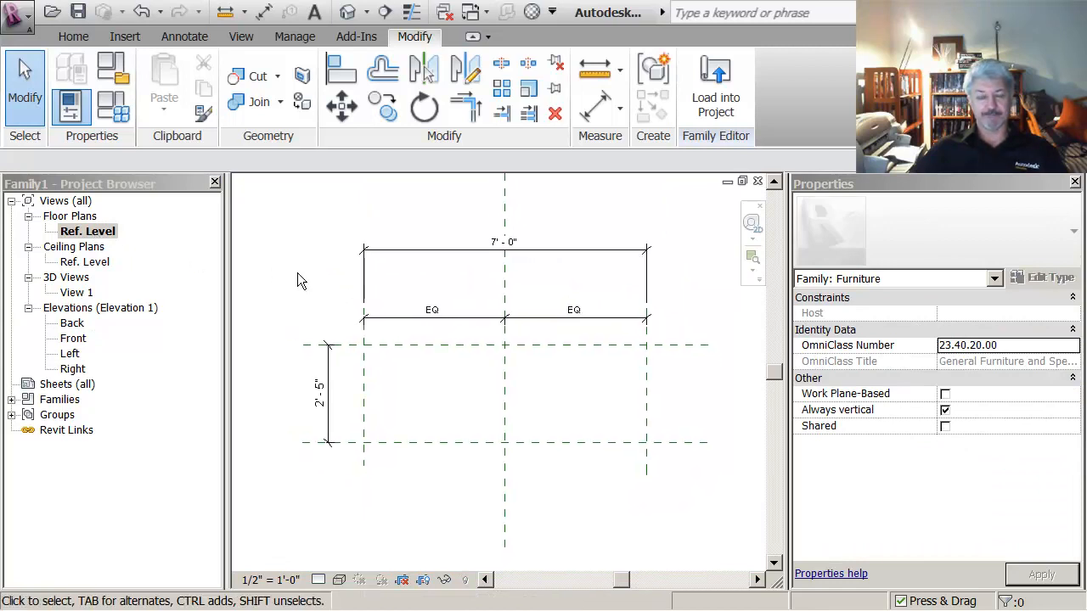
pyautogui.moveTo(472, 270)
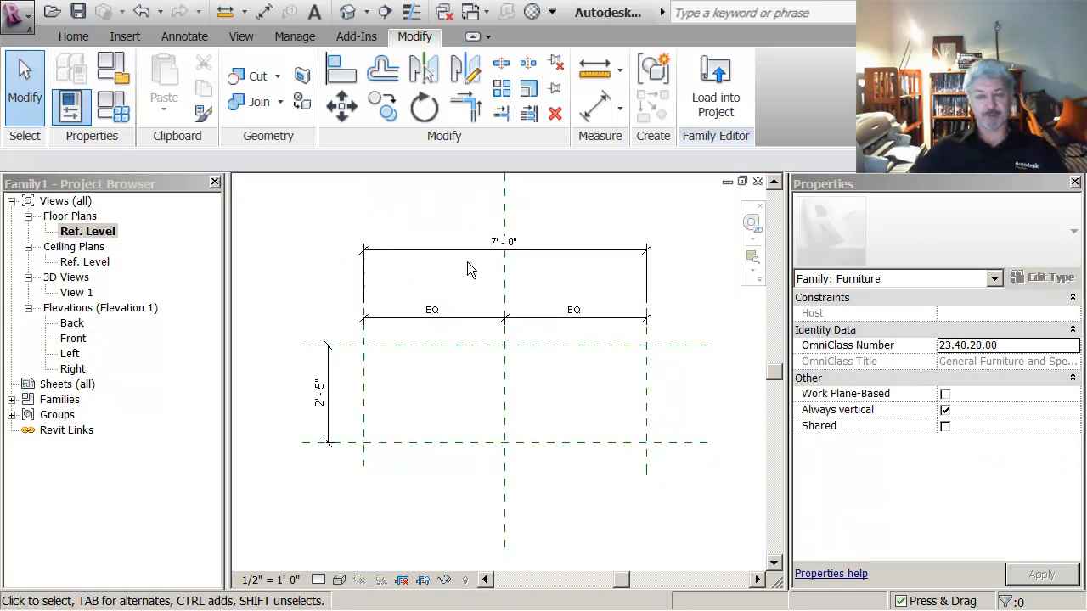
pyautogui.moveTo(452, 280)
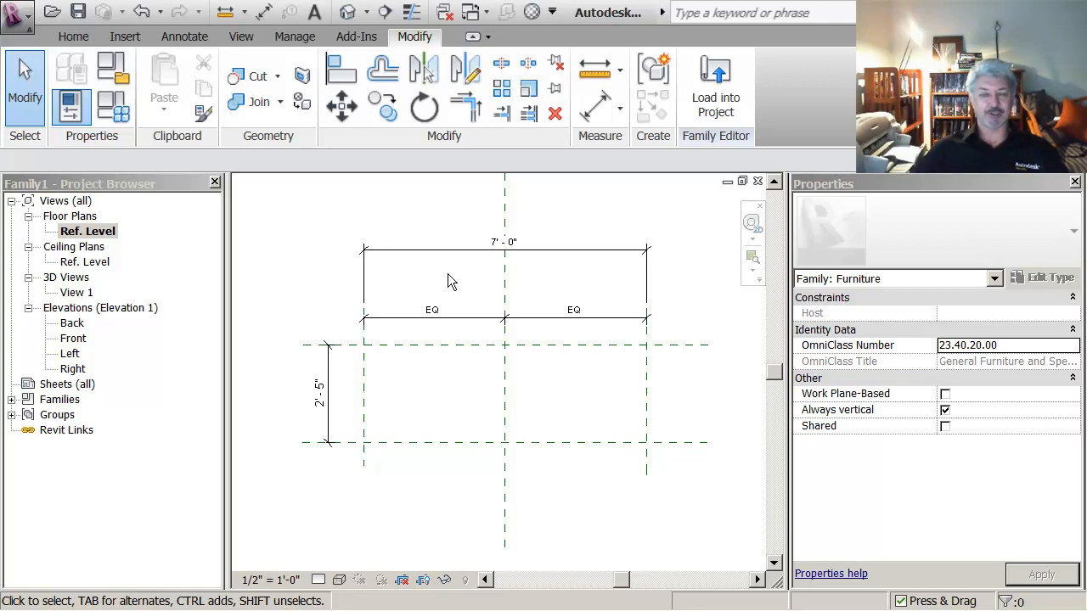
pyautogui.moveTo(482, 275)
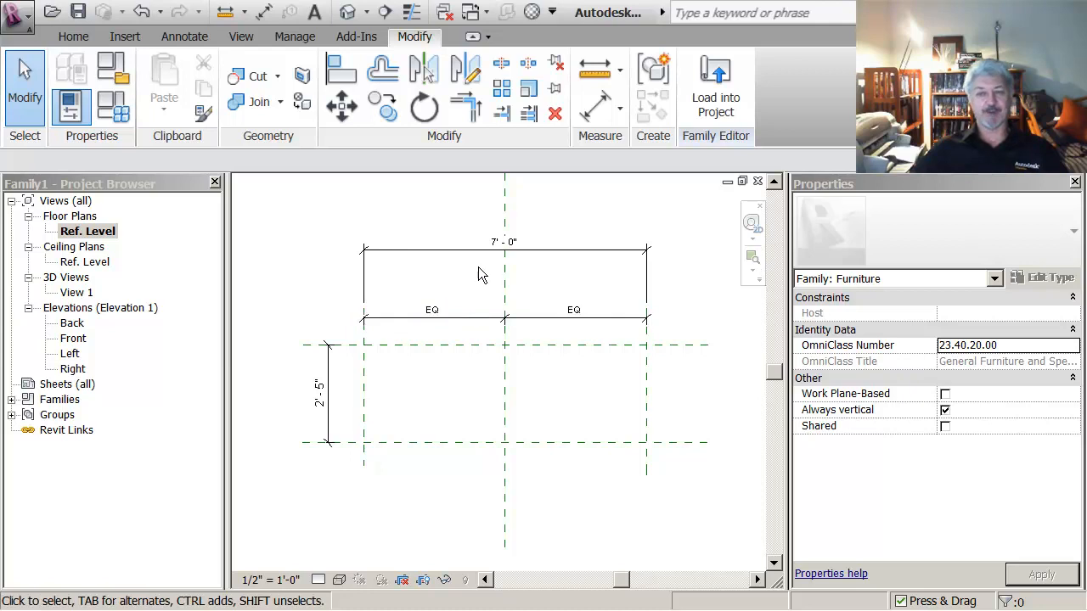
pyautogui.moveTo(469, 281)
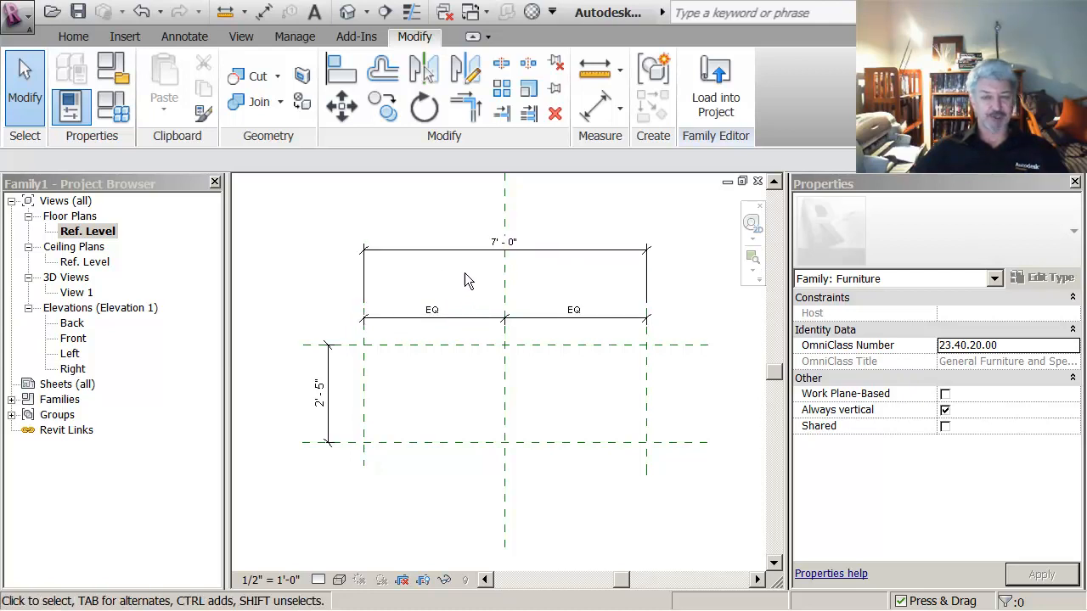
pyautogui.moveTo(380, 231)
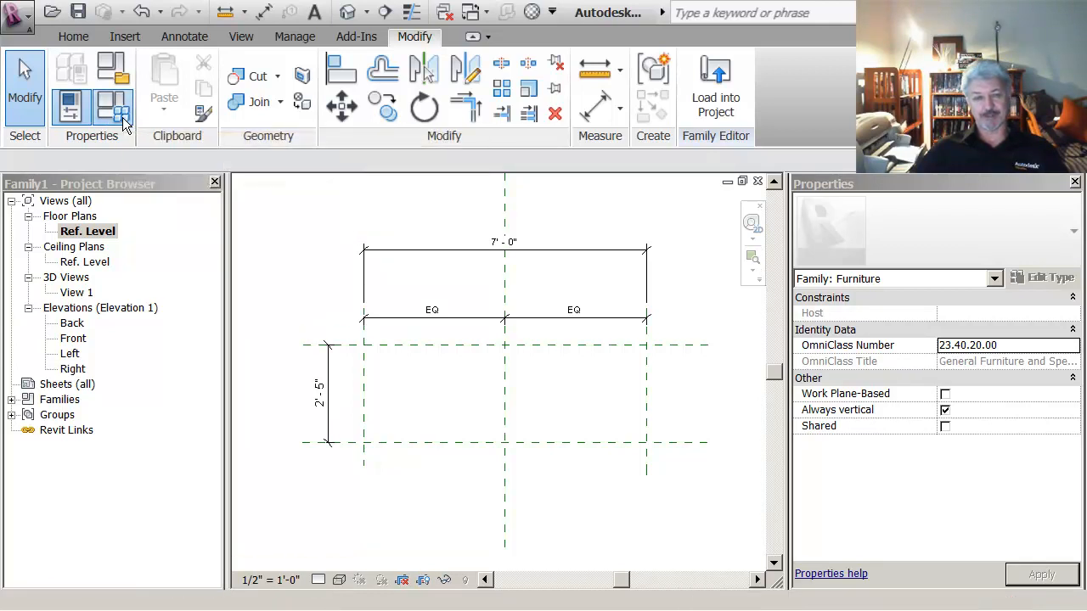
pyautogui.click(115, 104)
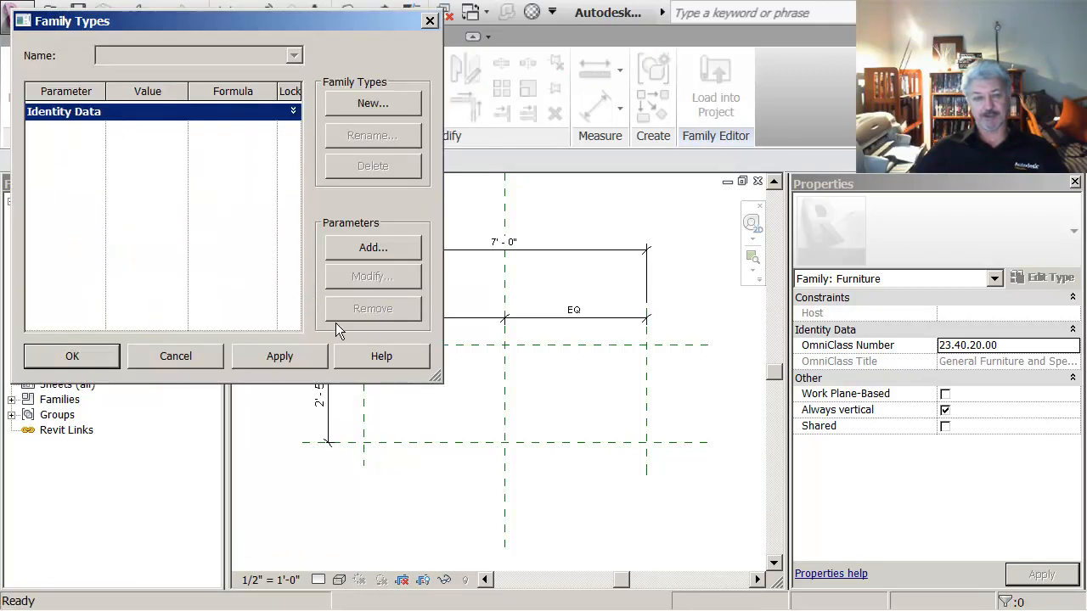
pyautogui.click(72, 357)
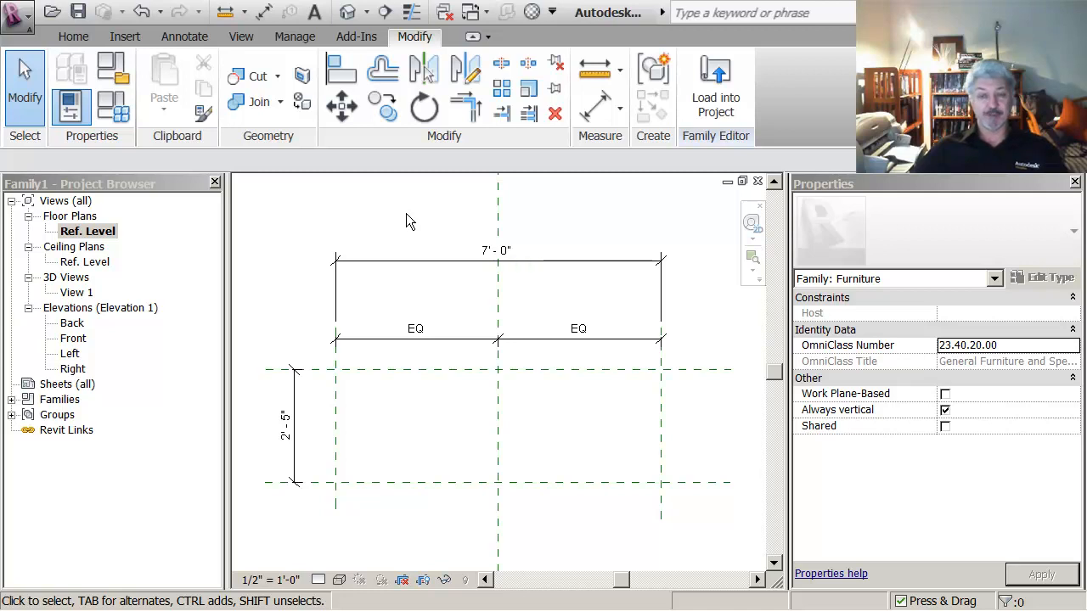
pyautogui.moveTo(439, 260)
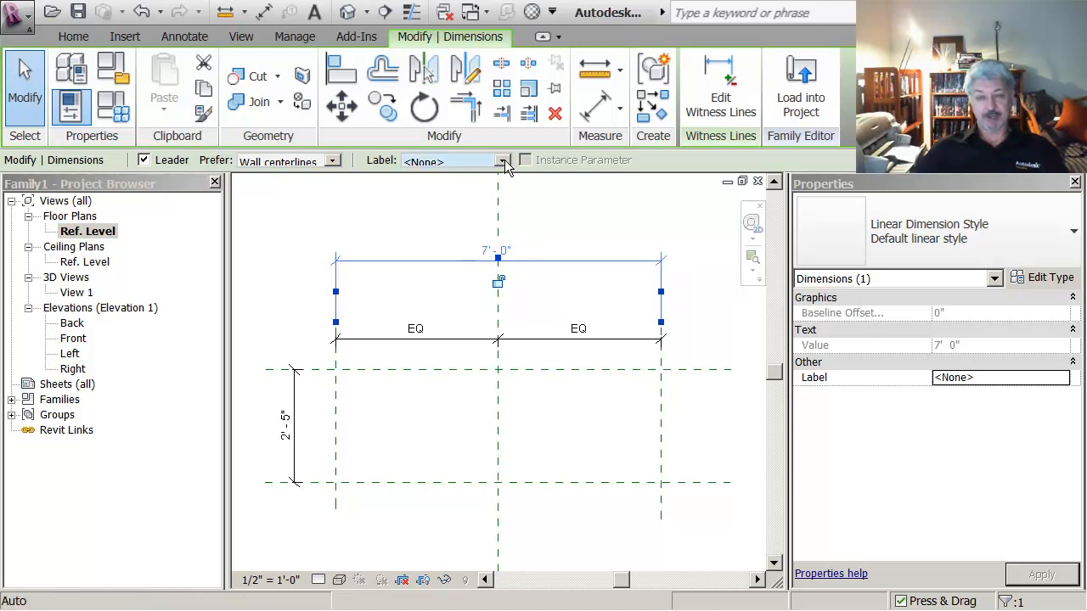
# Step: Label the 7'-0" width dimension with a new type parameter named 'length'
pyautogui.click(501, 160)
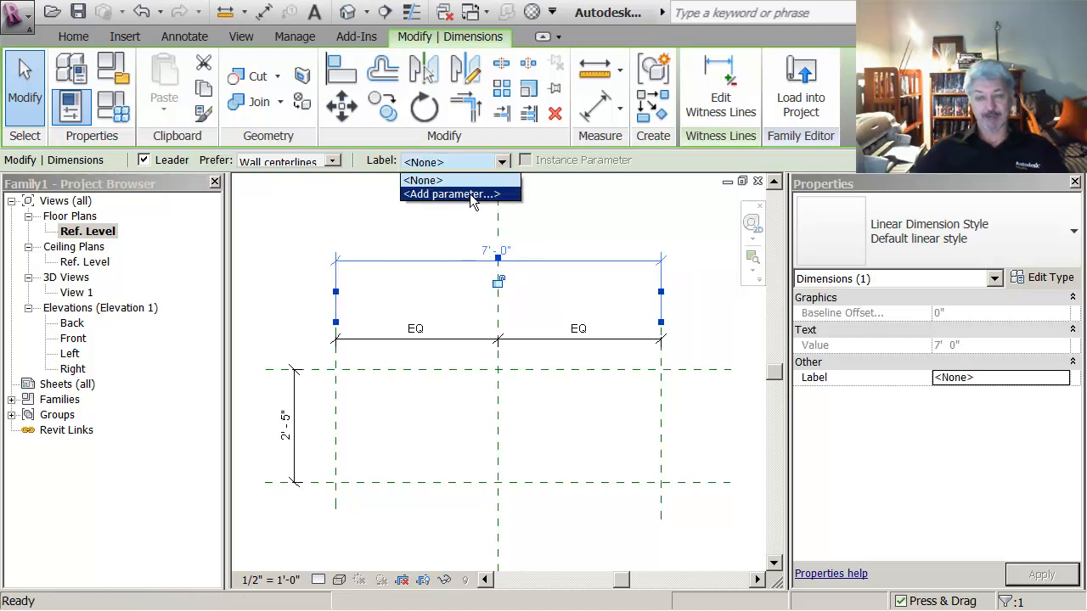
pyautogui.click(455, 193)
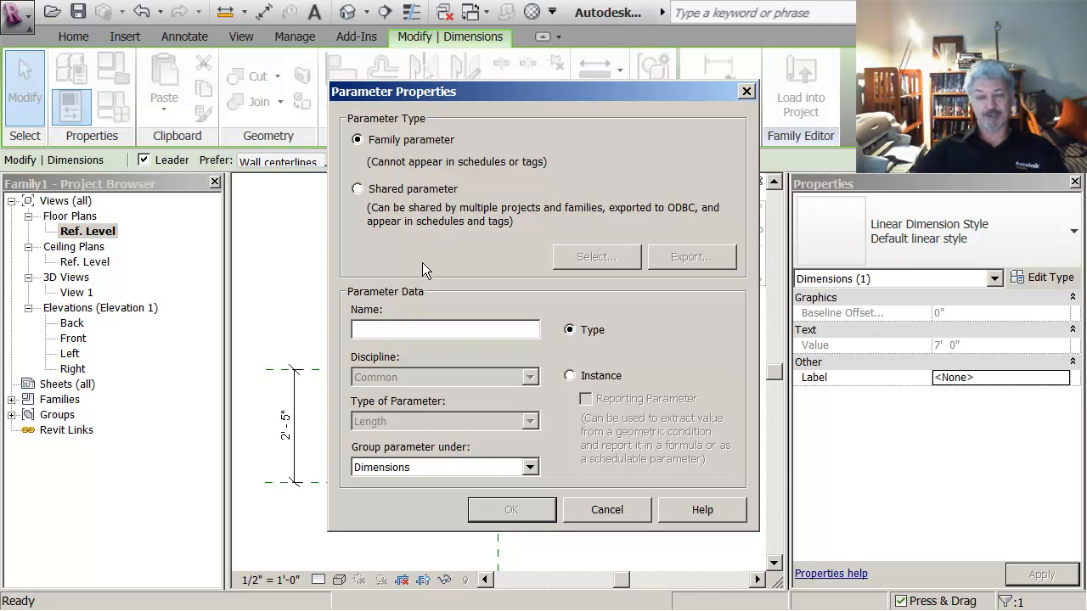
pyautogui.moveTo(387, 432)
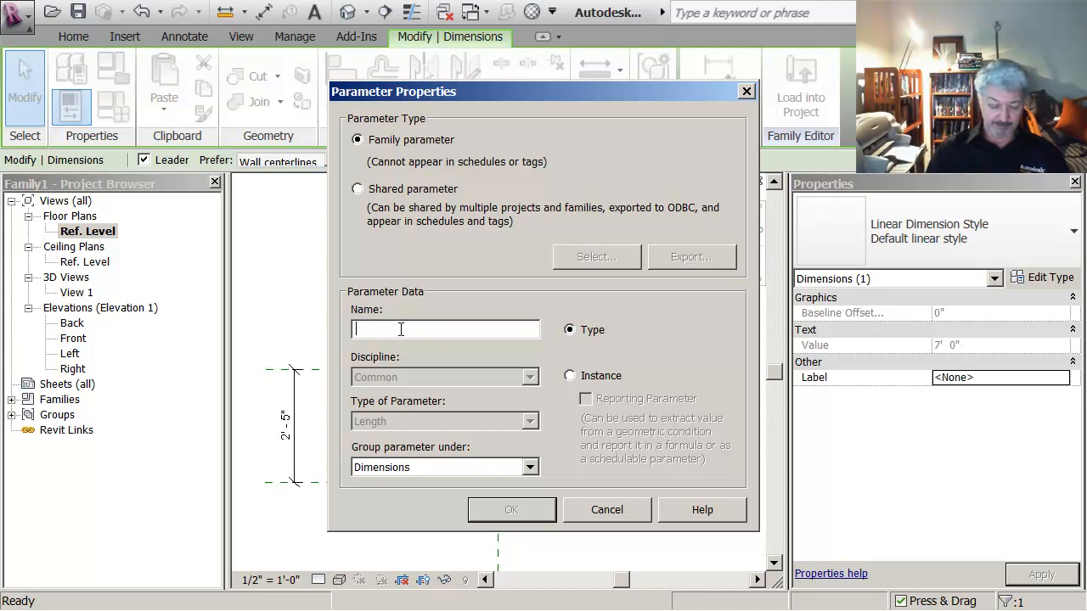
pyautogui.write('length')
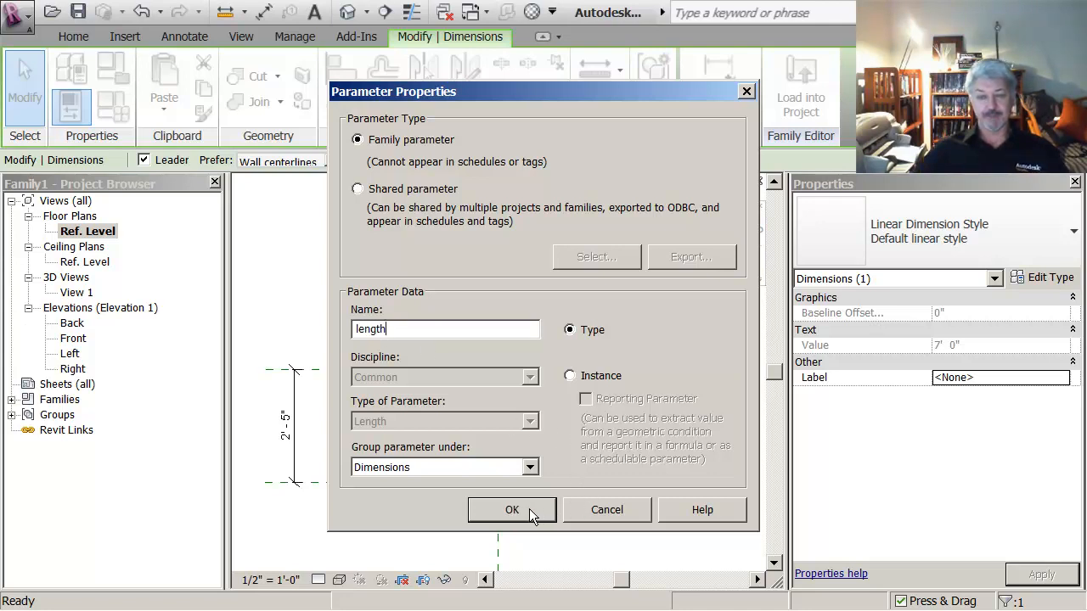
pyautogui.click(511, 509)
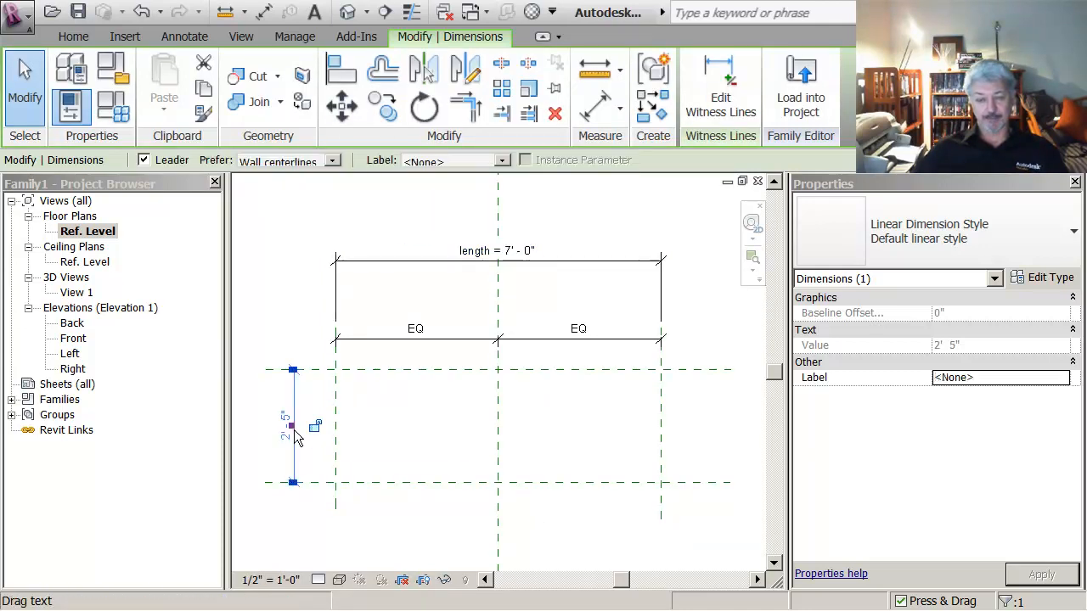
# Step: Label the 2'-5" vertical dimension with a new type parameter named 'depth'
pyautogui.click(499, 159)
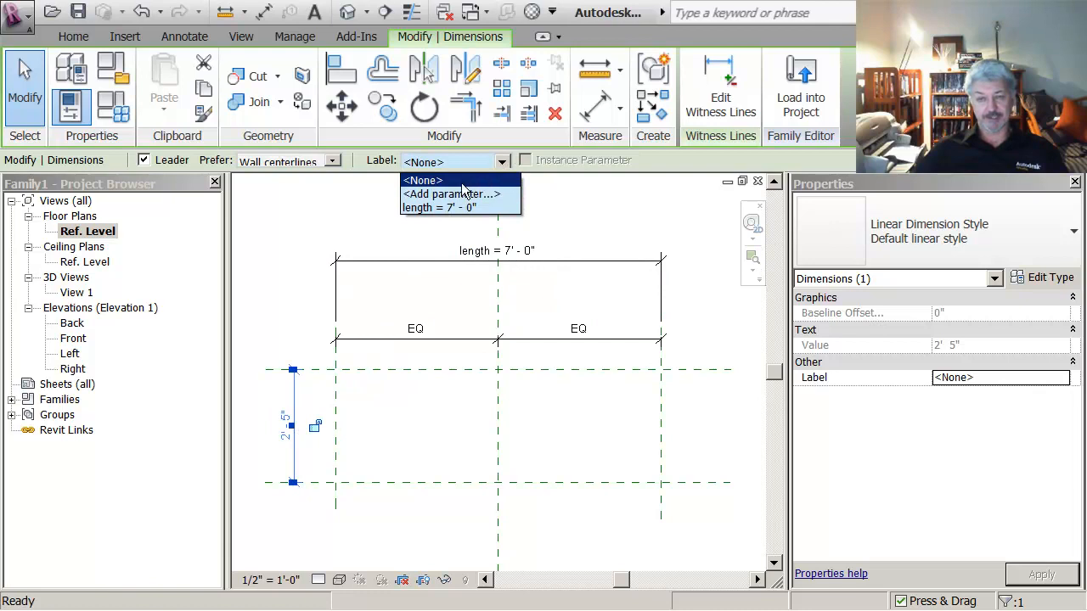
pyautogui.click(452, 194)
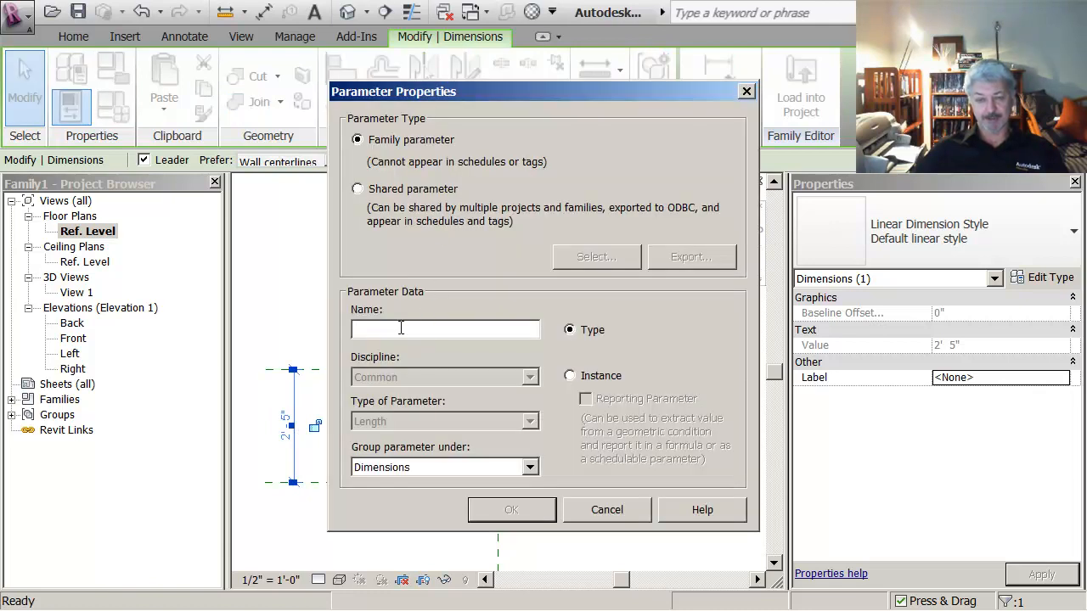
pyautogui.write('depth')
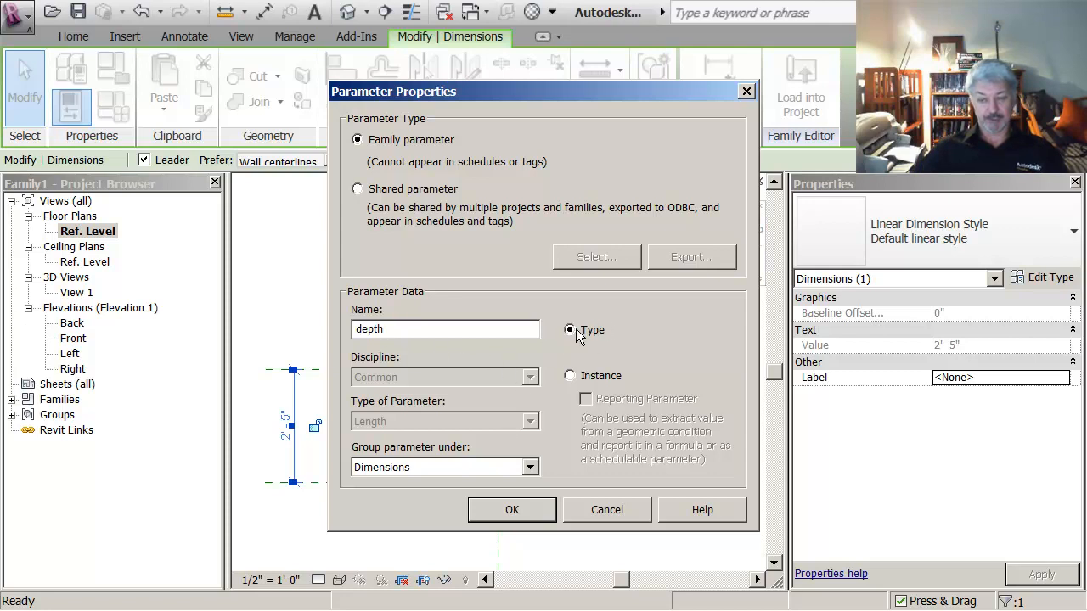
pyautogui.click(511, 510)
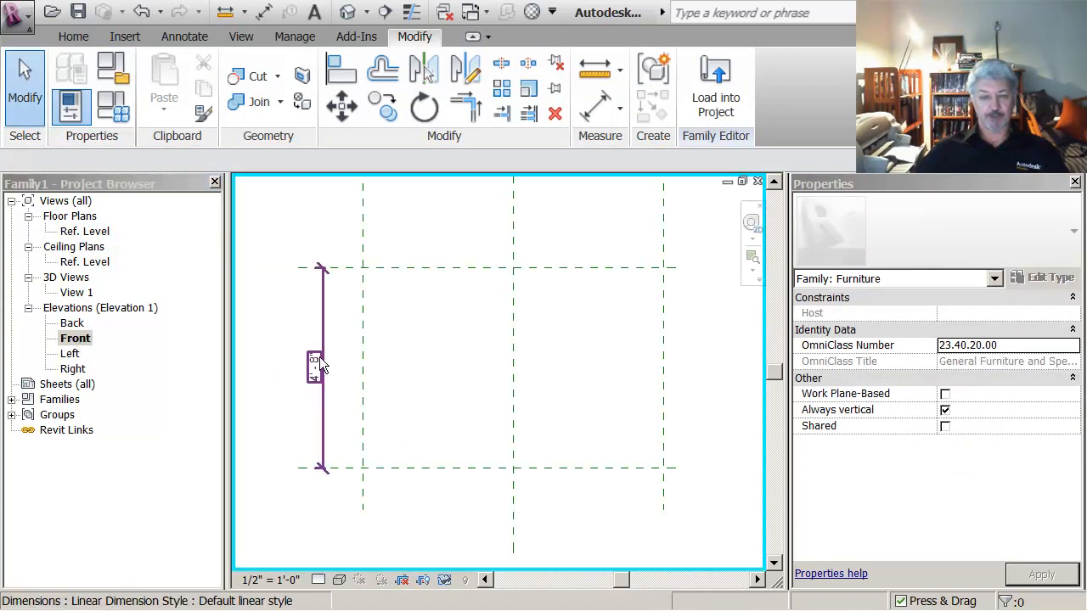
# Step: Label the Front elevation's vertical dimension with a new type parameter named 'height'
pyautogui.click(316, 366)
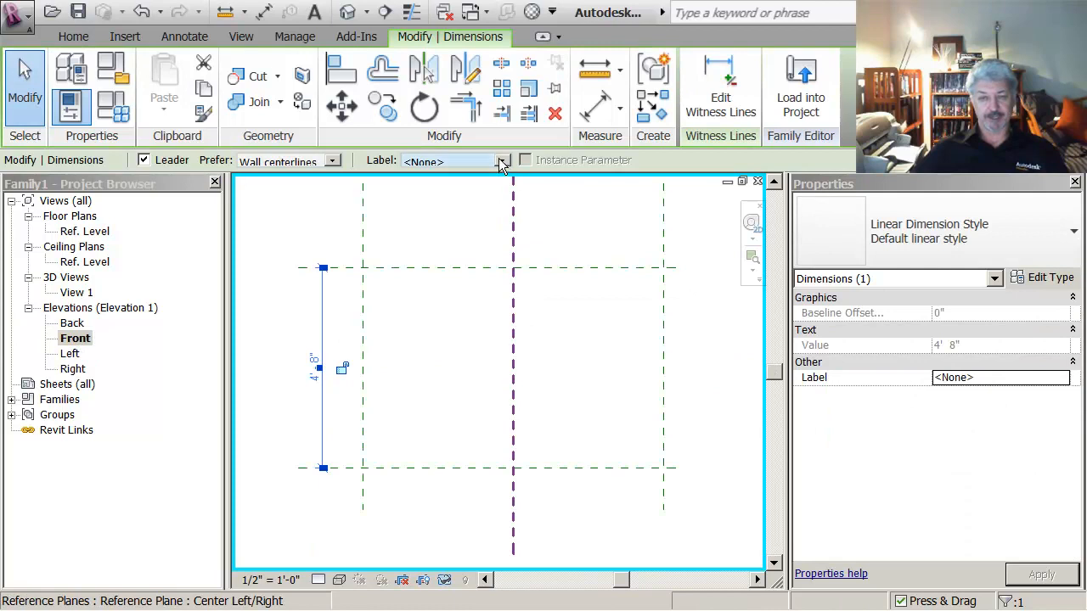
pyautogui.click(501, 159)
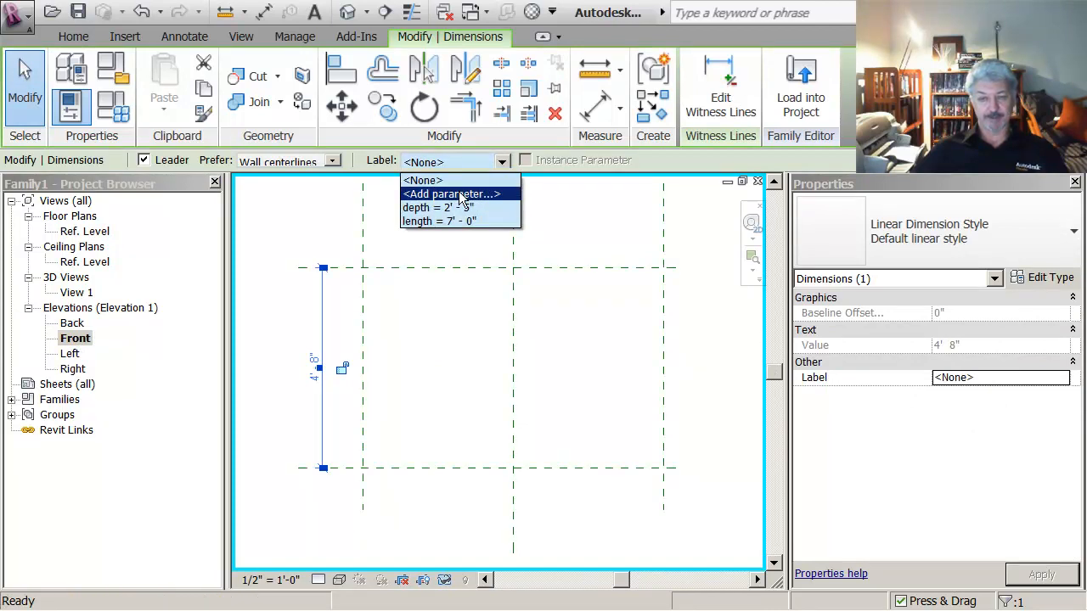
pyautogui.click(452, 194)
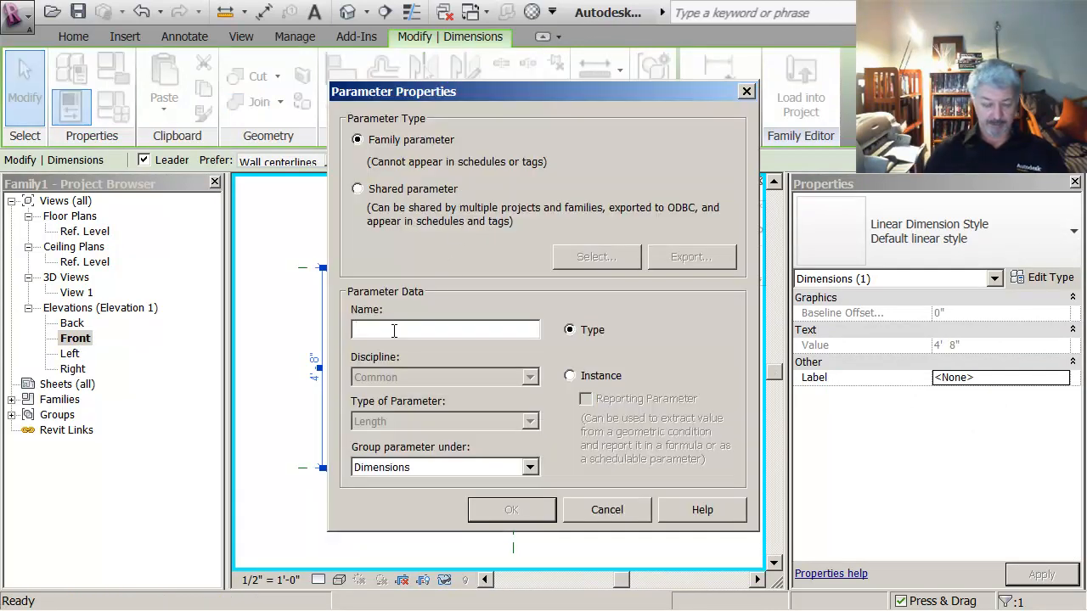
pyautogui.write('height')
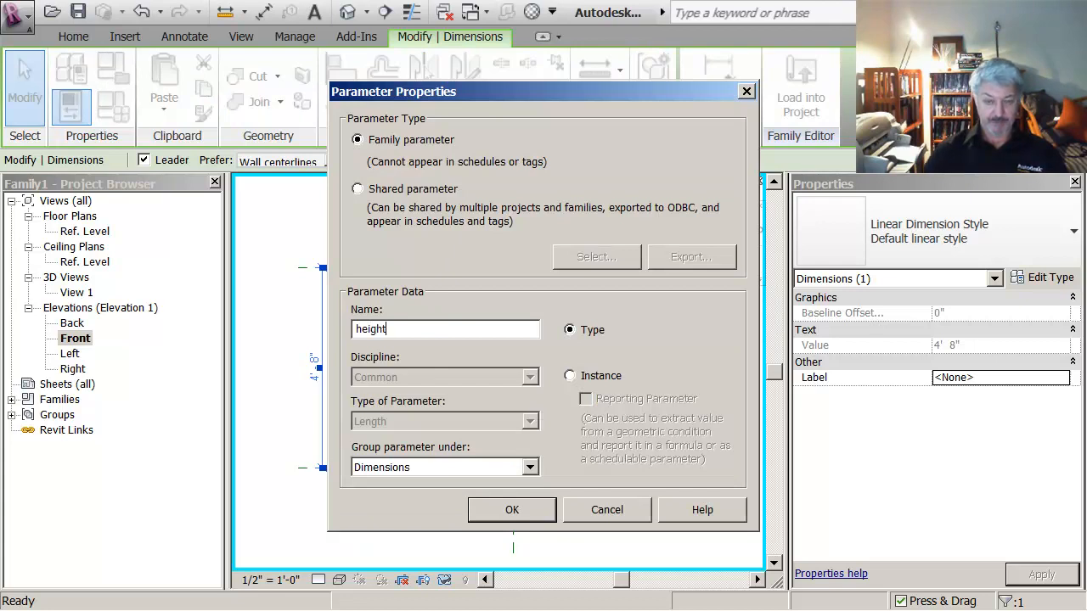
pyautogui.click(511, 509)
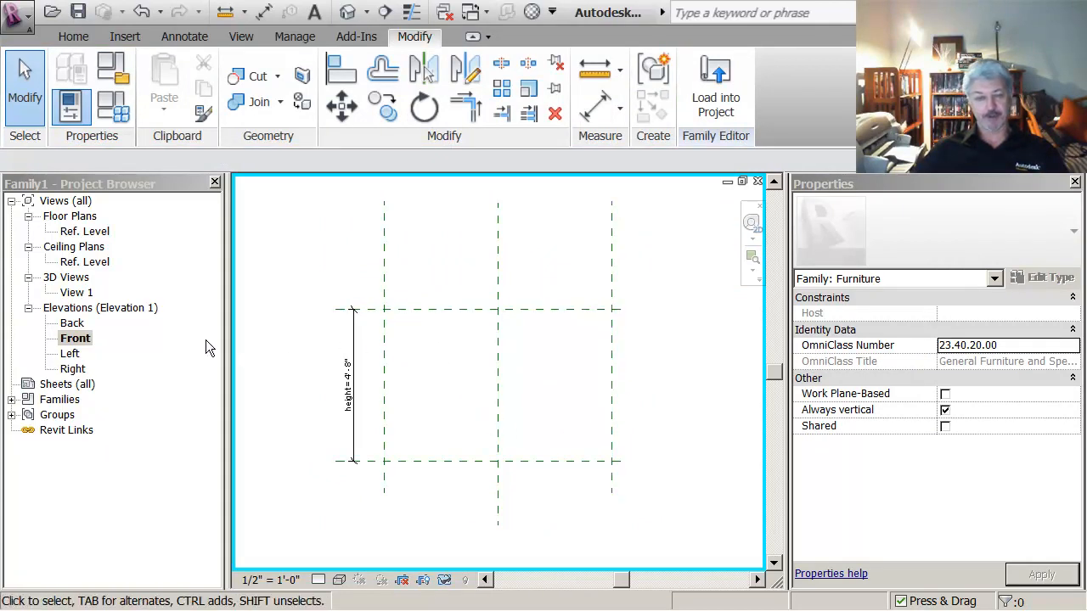
# Step: Return to the Ref. Level plan and set the length parameter to 5'-0" in Family Types
pyautogui.doubleClick(87, 230)
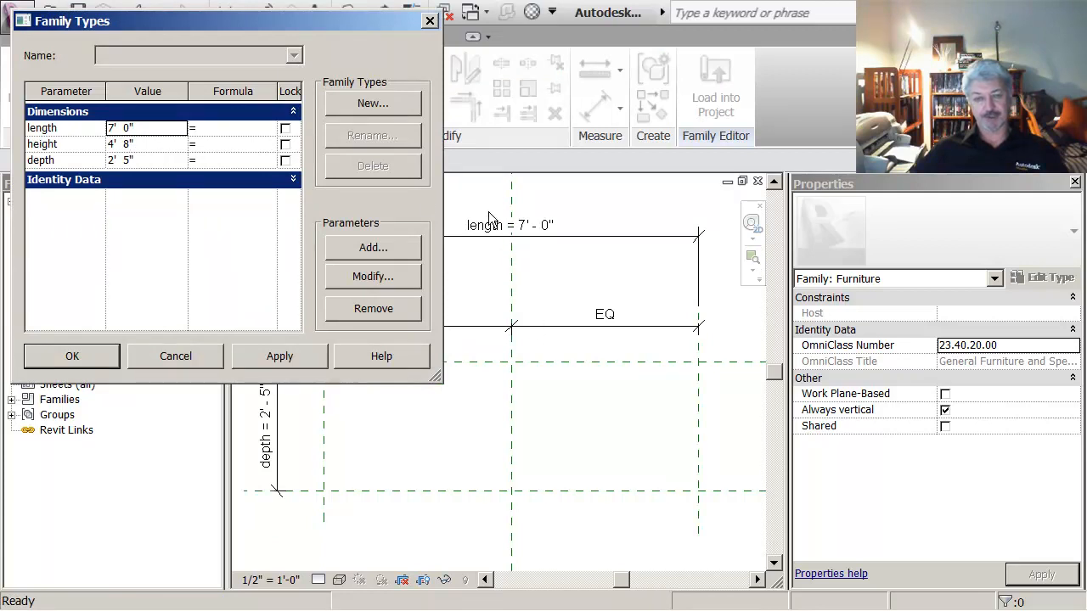
pyautogui.moveTo(72, 148)
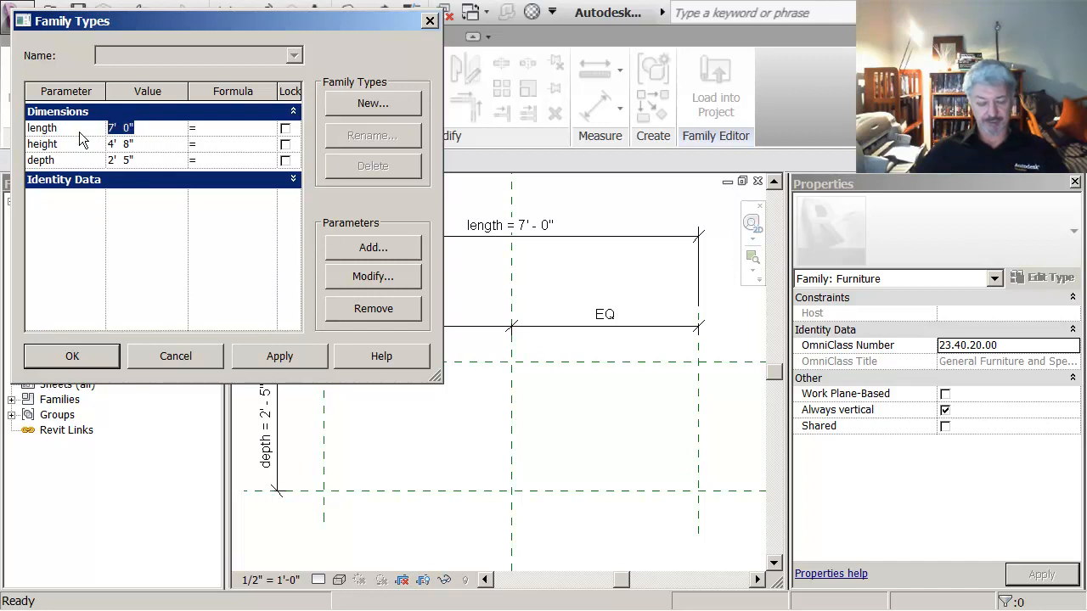
pyautogui.write('55')
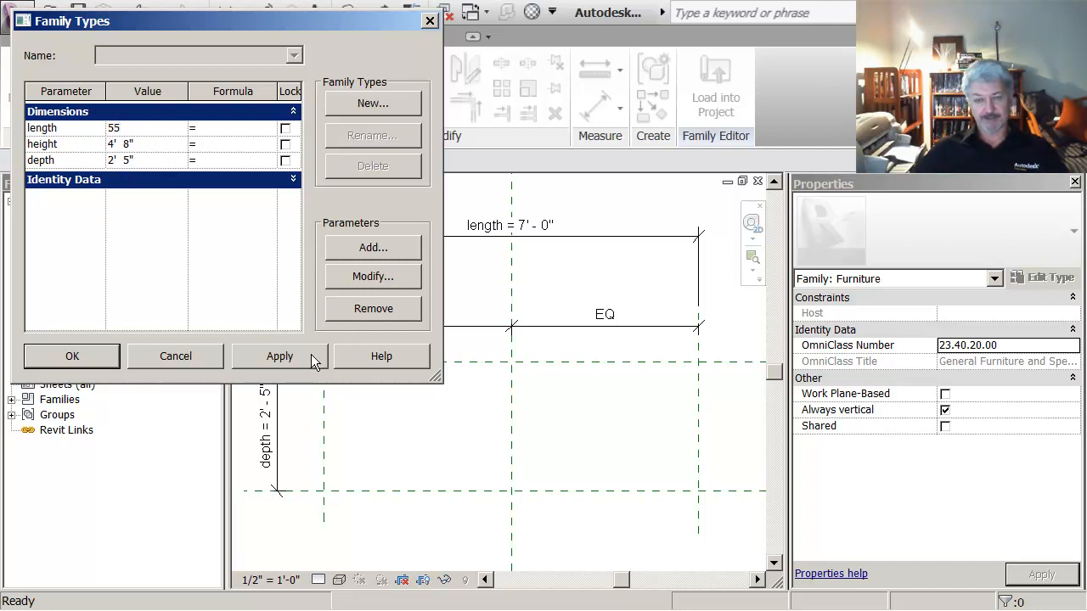
pyautogui.click(278, 357)
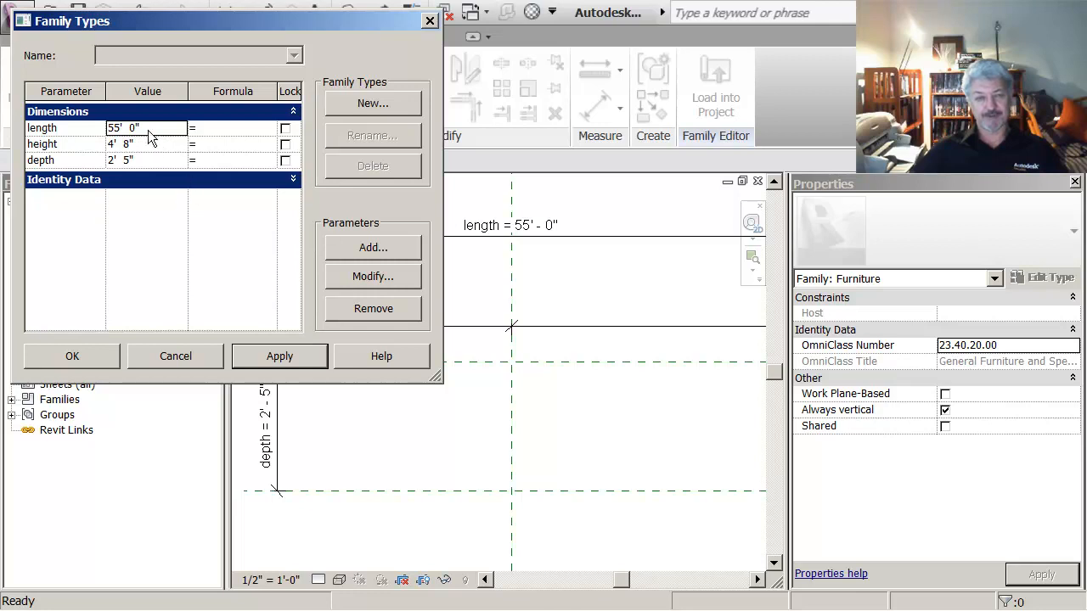
pyautogui.click(123, 127)
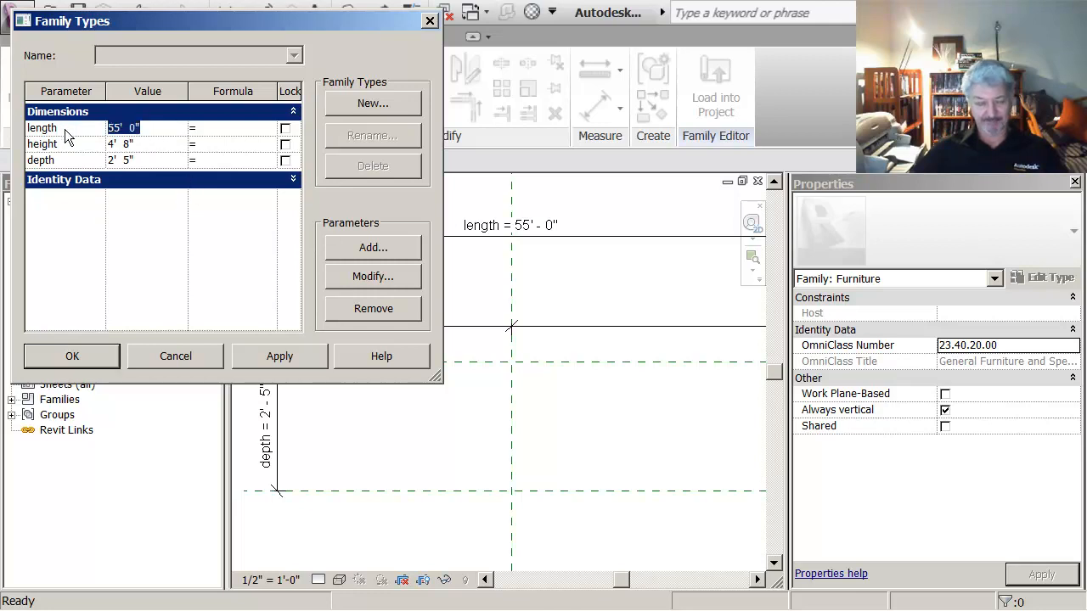
pyautogui.click(278, 356)
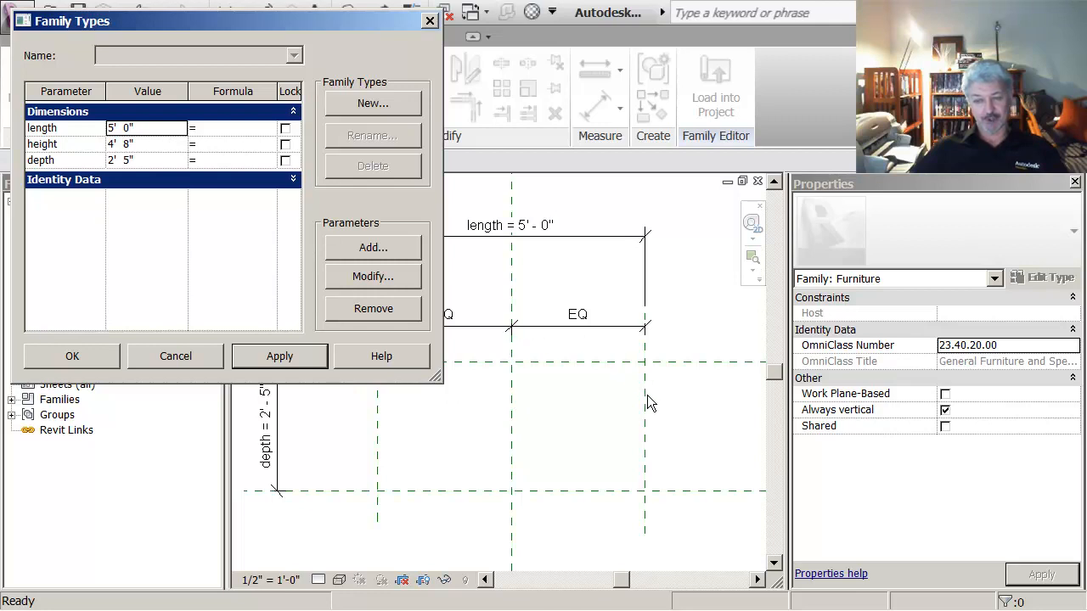
pyautogui.moveTo(520, 305)
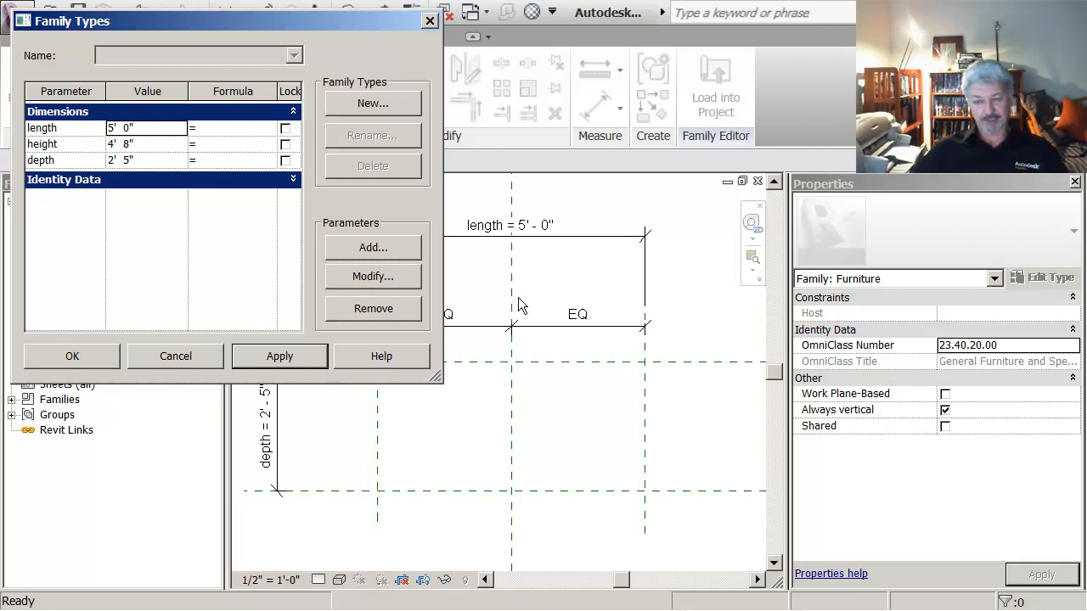
pyautogui.moveTo(499, 264)
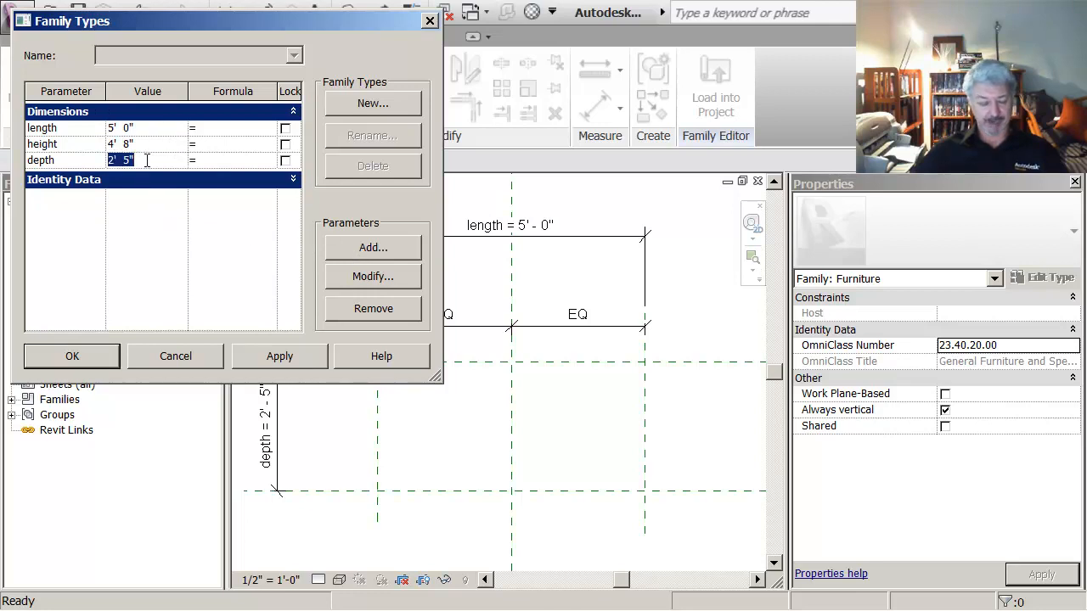
# Step: Set the depth parameter to 1'-0" (12"), apply it, and finish in Family Types
pyautogui.write('12')
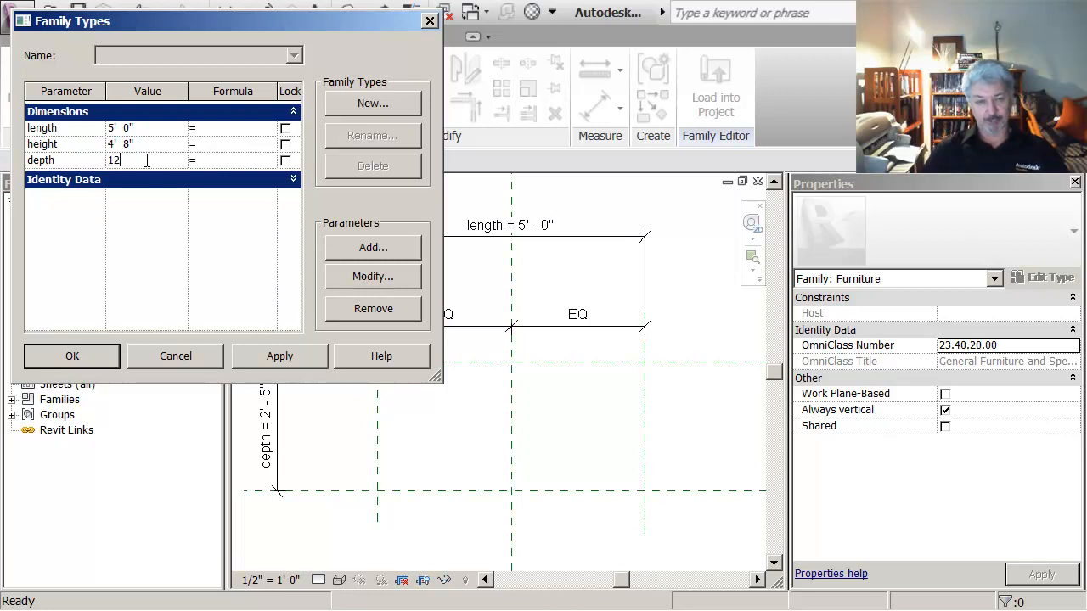
pyautogui.click(278, 357)
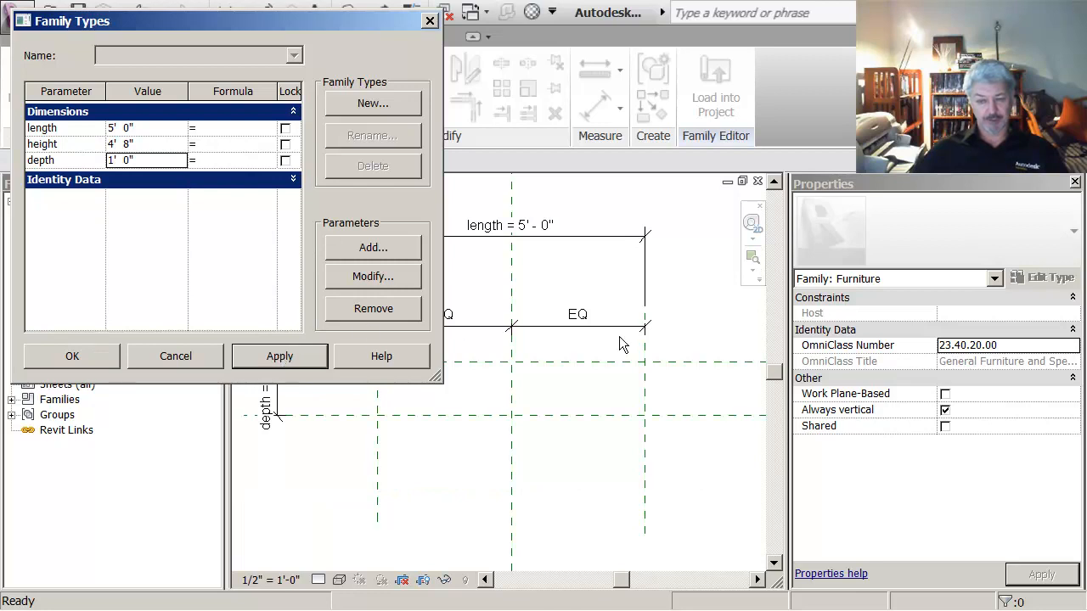
pyautogui.moveTo(518, 374)
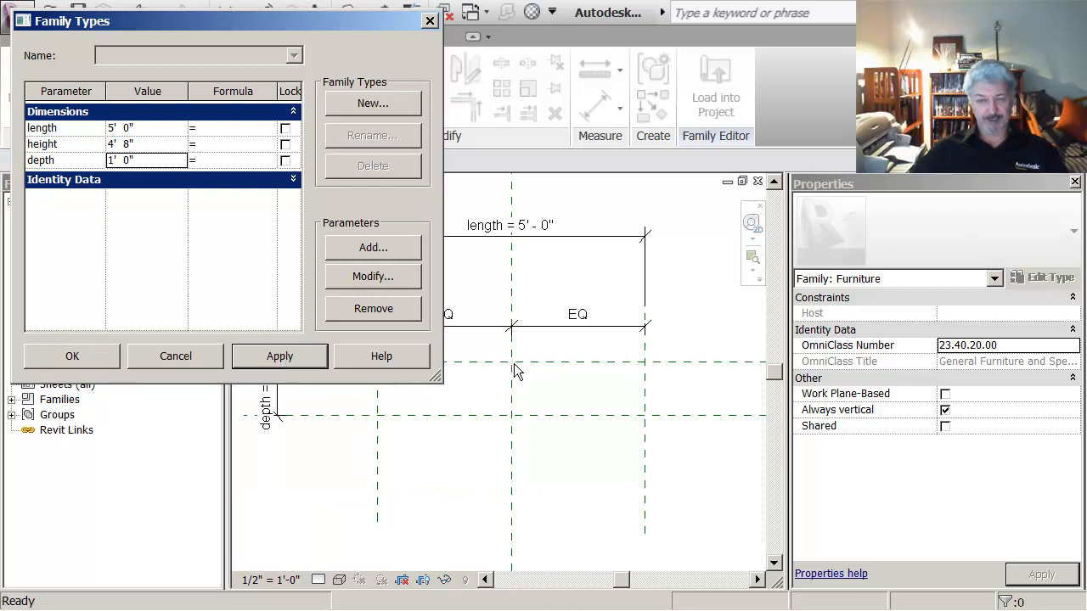
pyautogui.moveTo(449, 445)
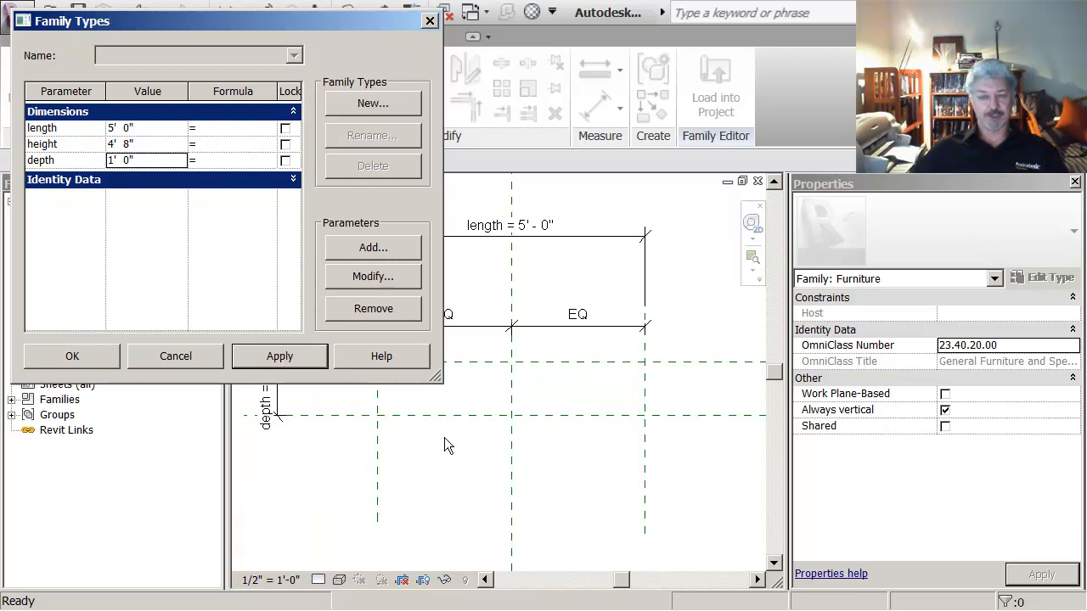
pyautogui.moveTo(214, 360)
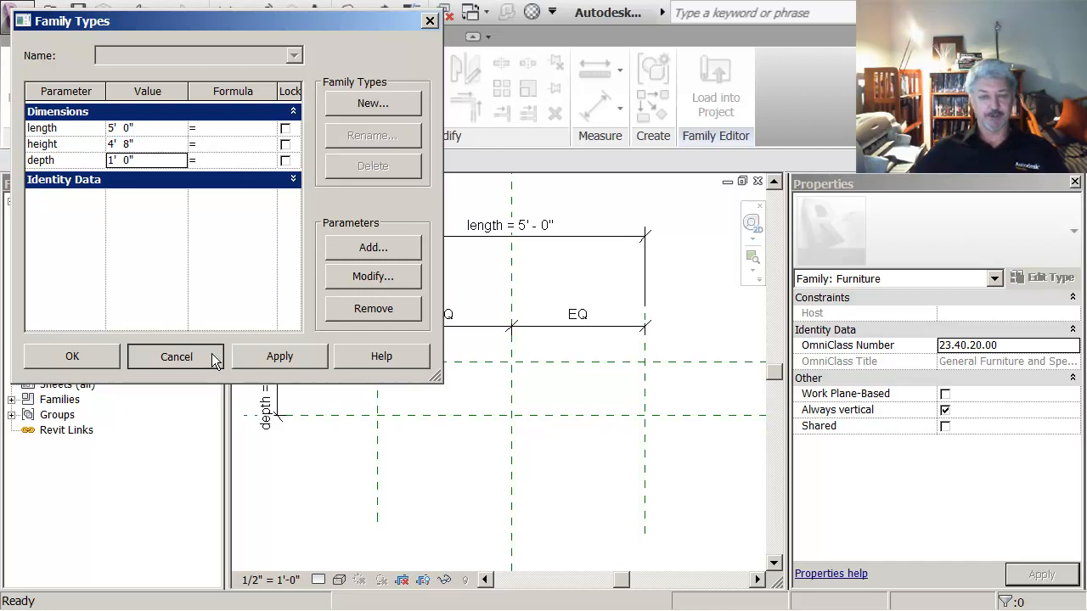
pyautogui.click(177, 357)
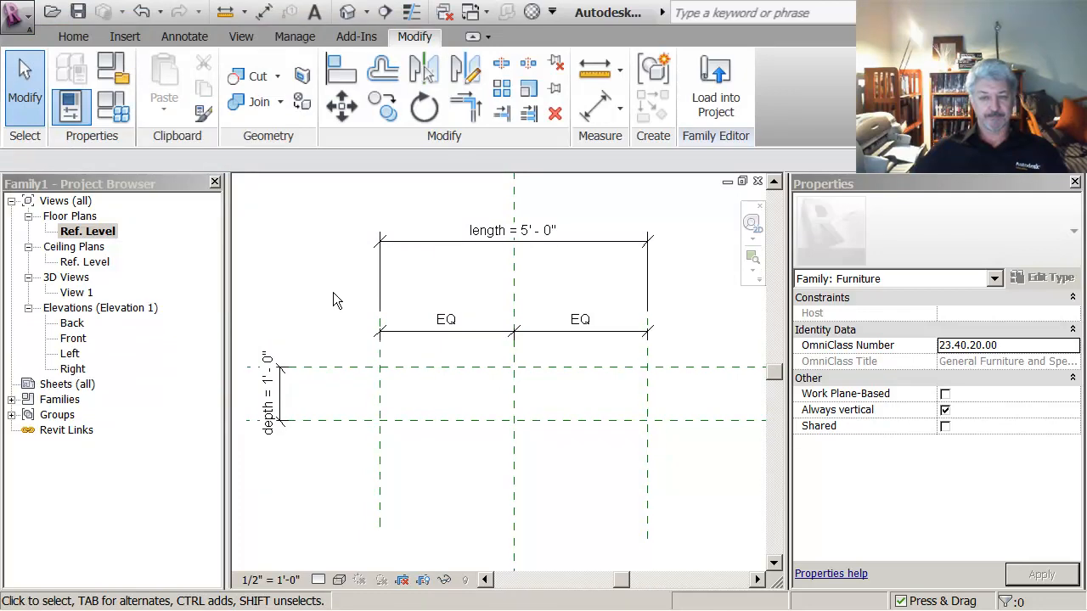